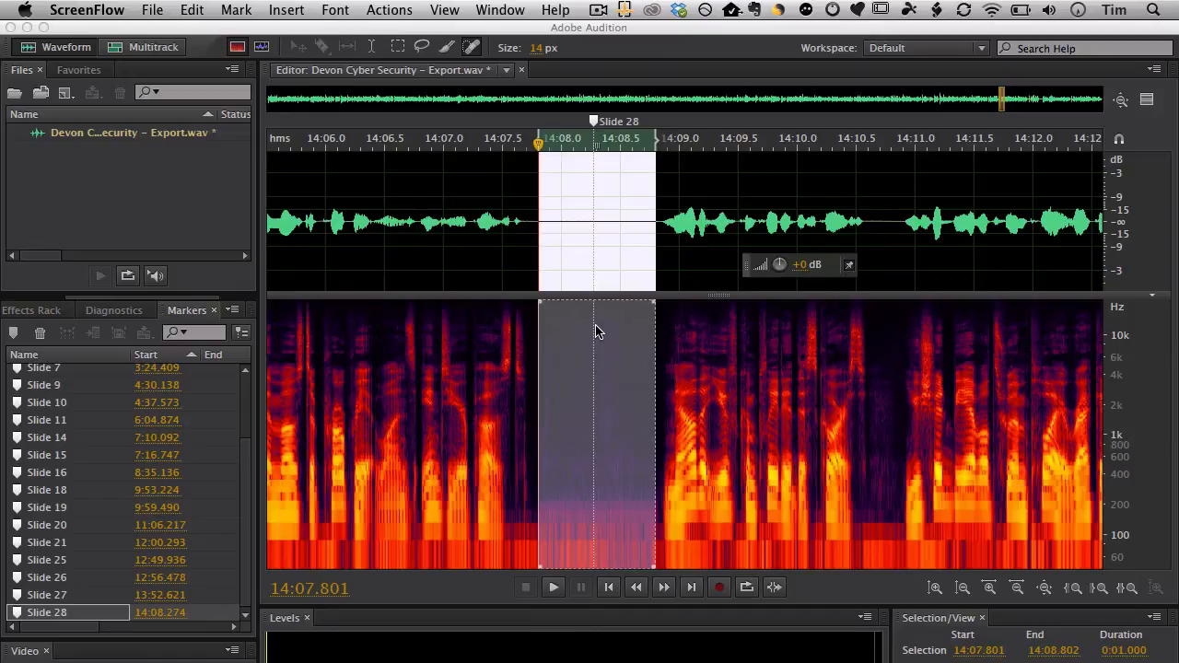
mouse_move(656, 274)
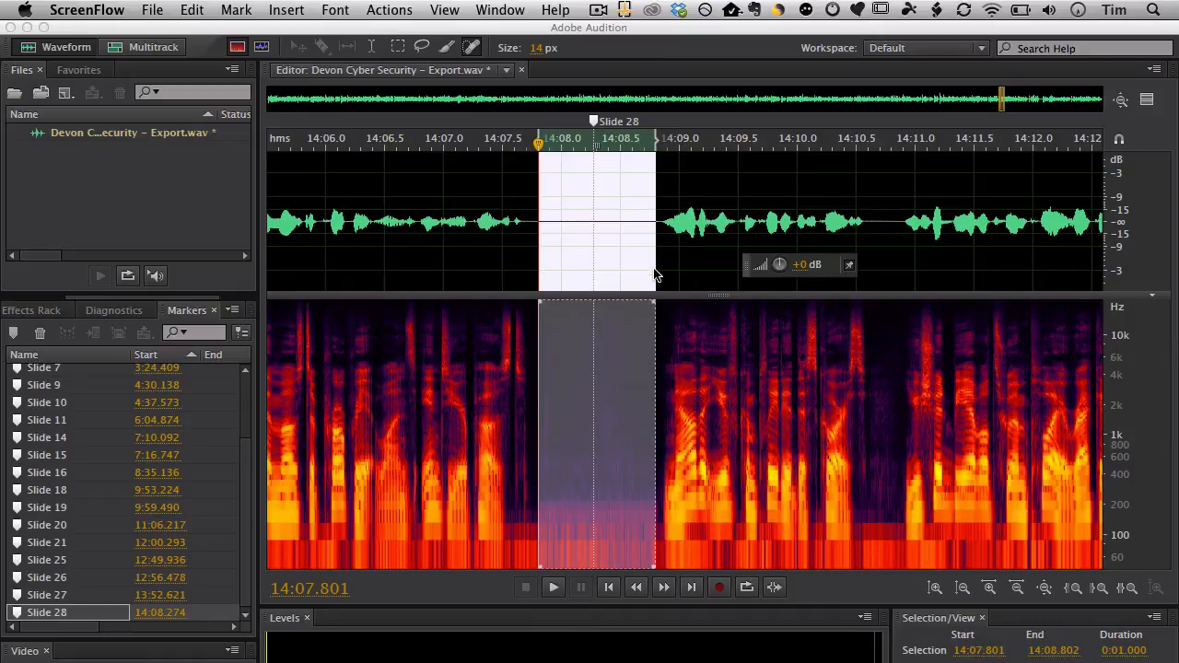
Move the playhead ahead through the narration toward the Slide 24 pause near 14:38.
left_click(553, 586)
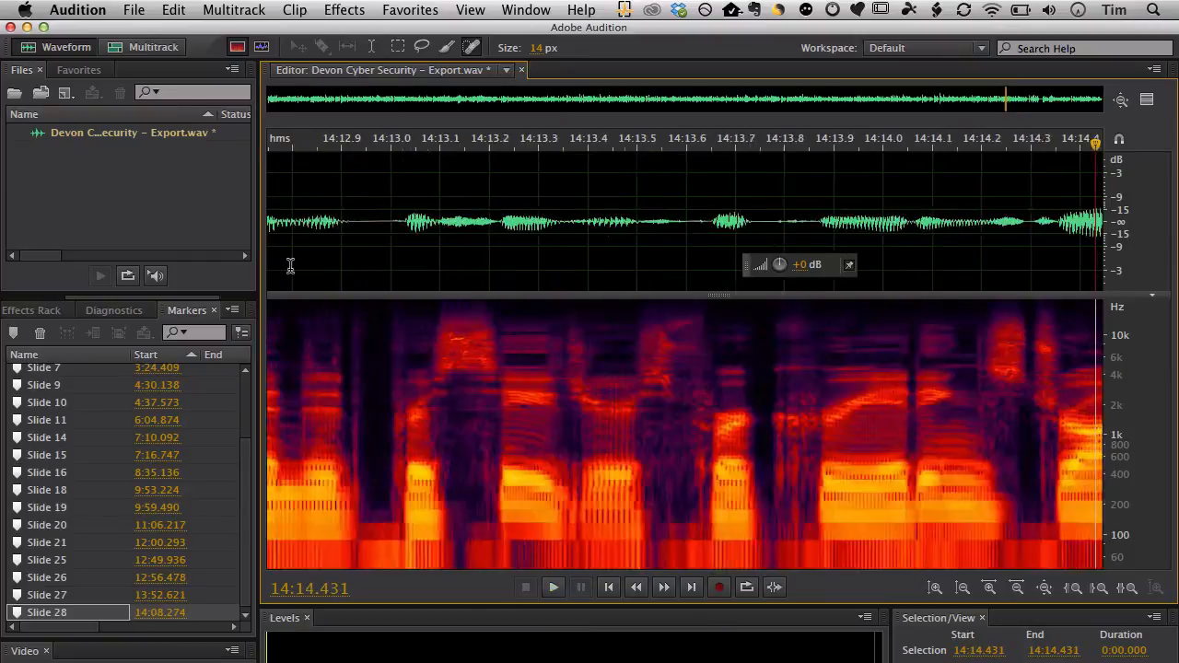
left_click(552, 586)
type("Slide 24")
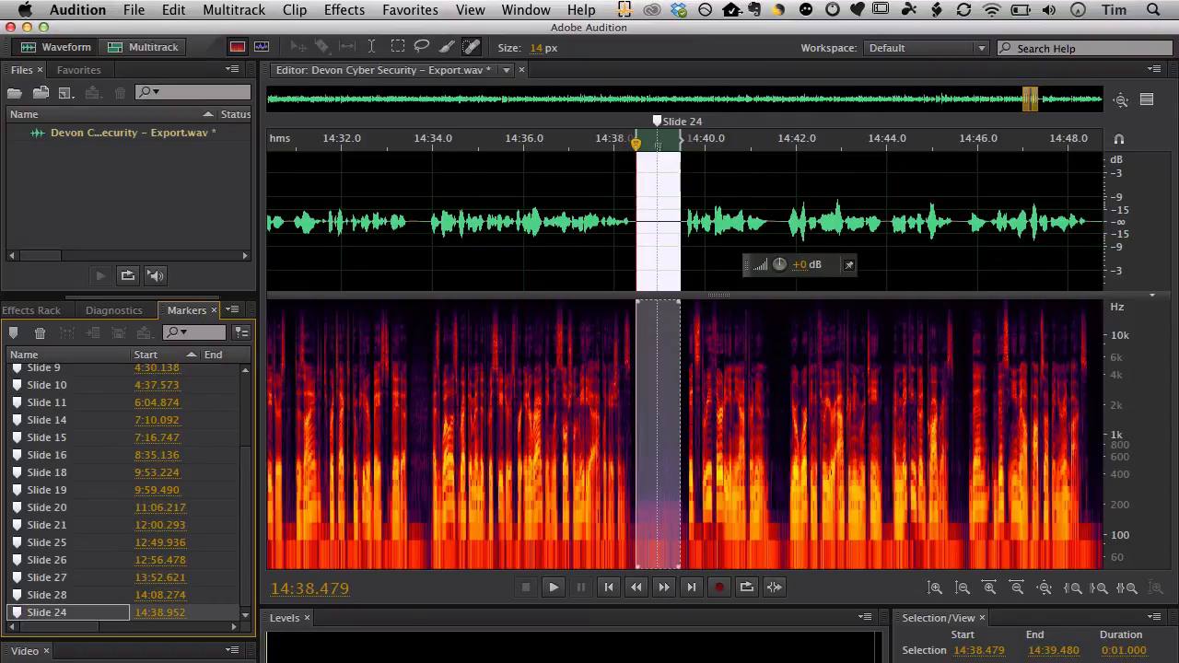
Continue past the Slide 24 break and run DeClicker on Processed.wav to repair the clicks.
left_click(552, 586)
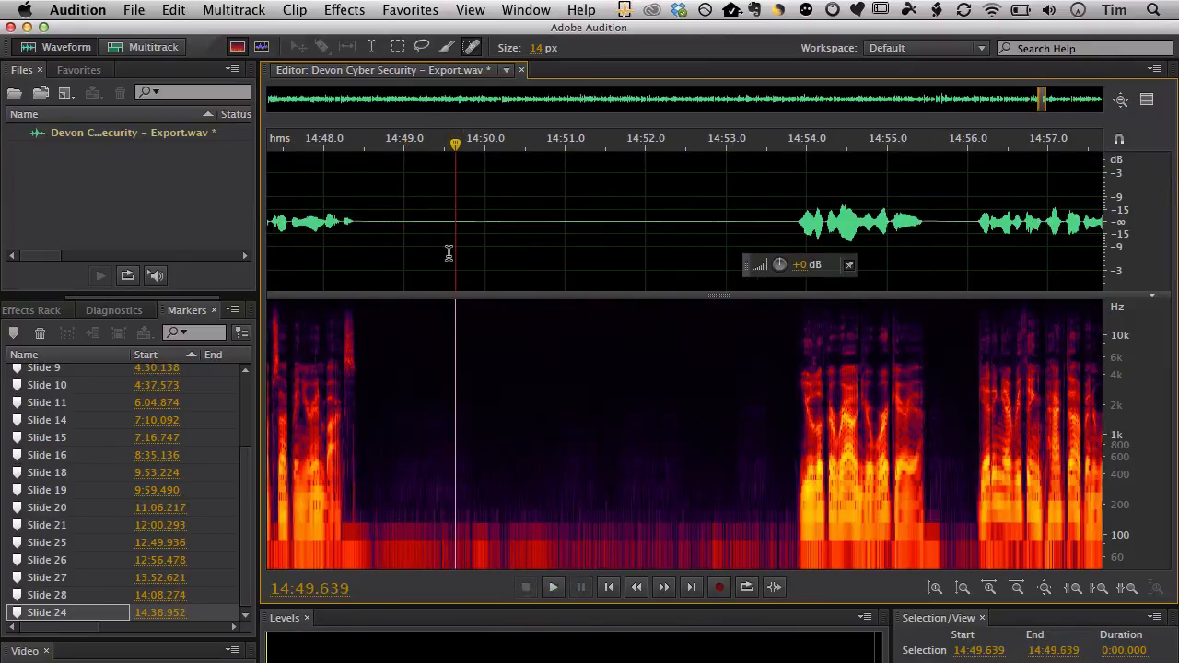
left_click(553, 586)
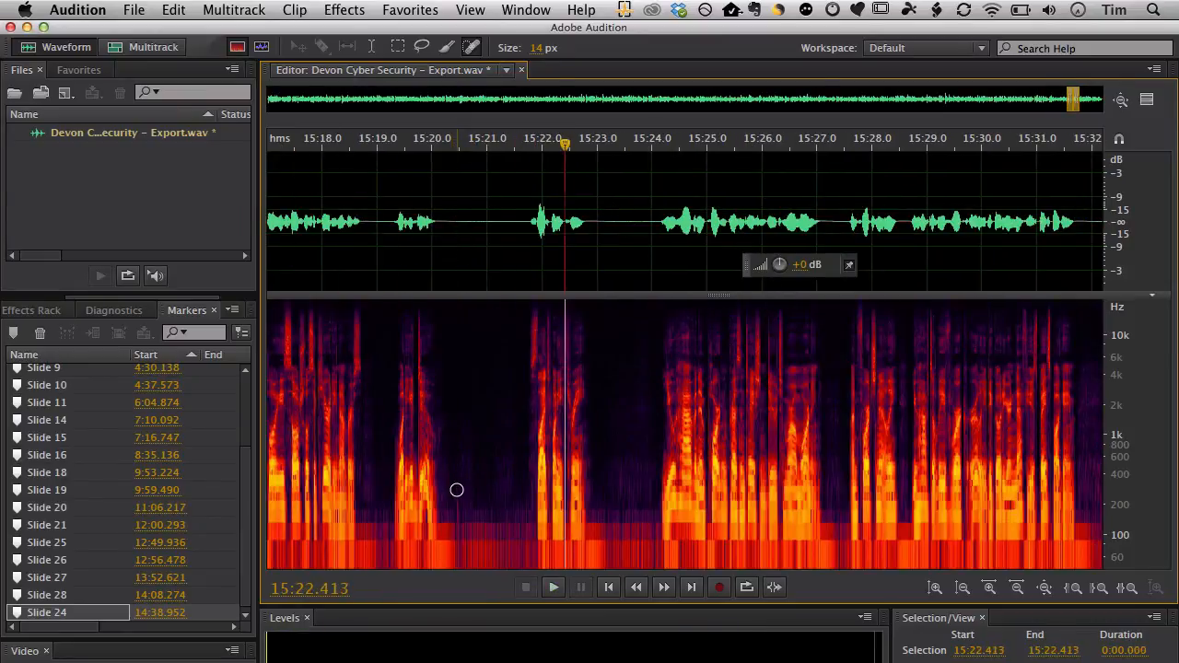
left_click_drag(446, 221, 649, 221)
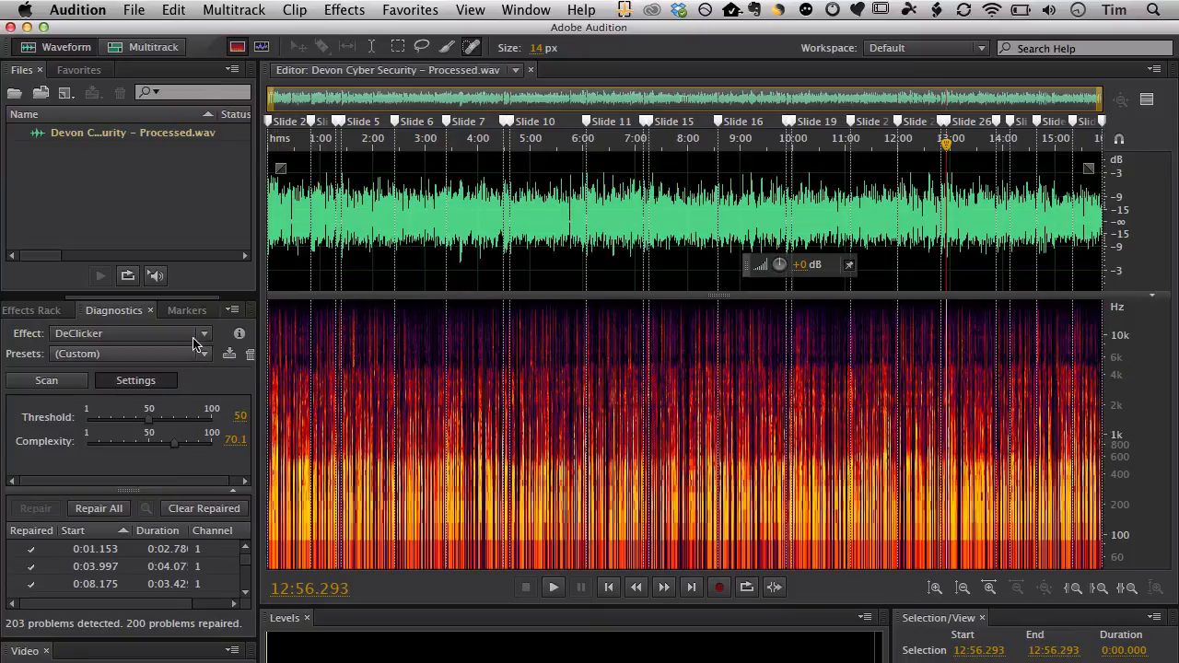
Show the Markers panel and merge the selected slide markers into range markers.
left_click(188, 309)
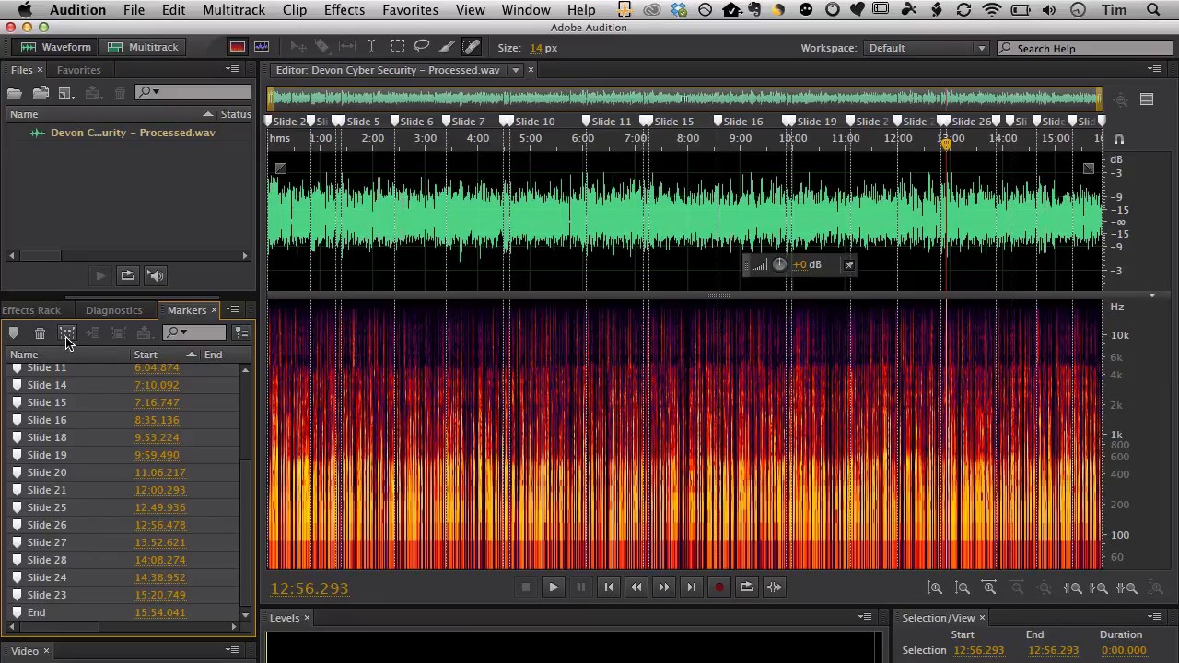
mouse_move(67, 334)
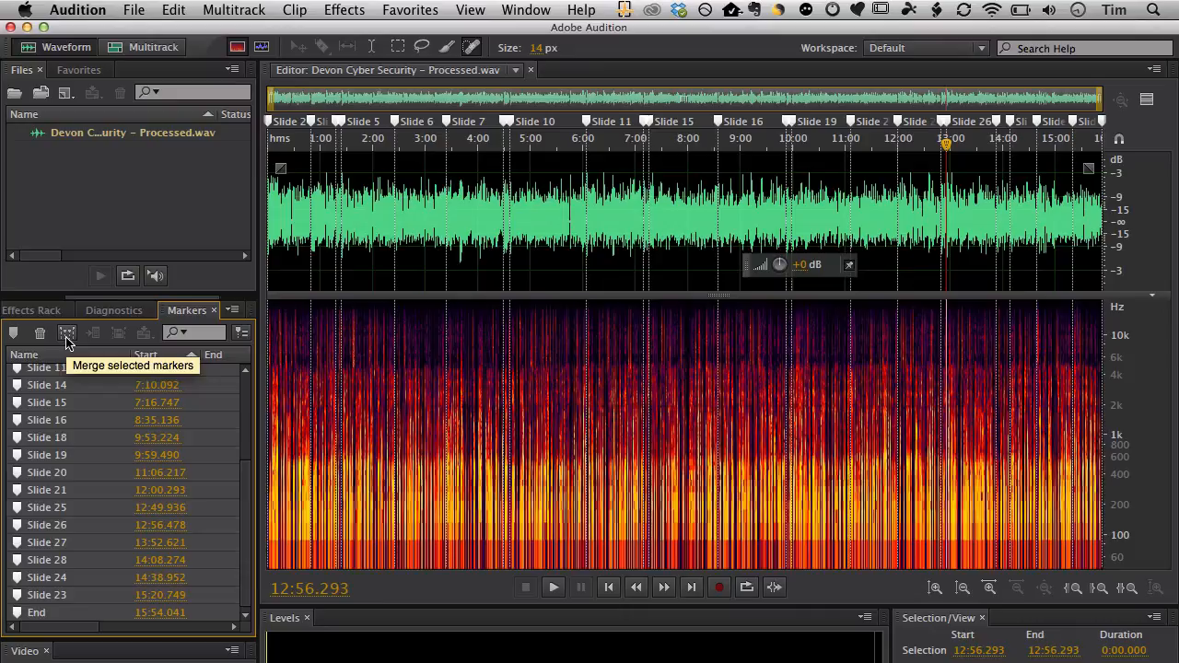
left_click(67, 332)
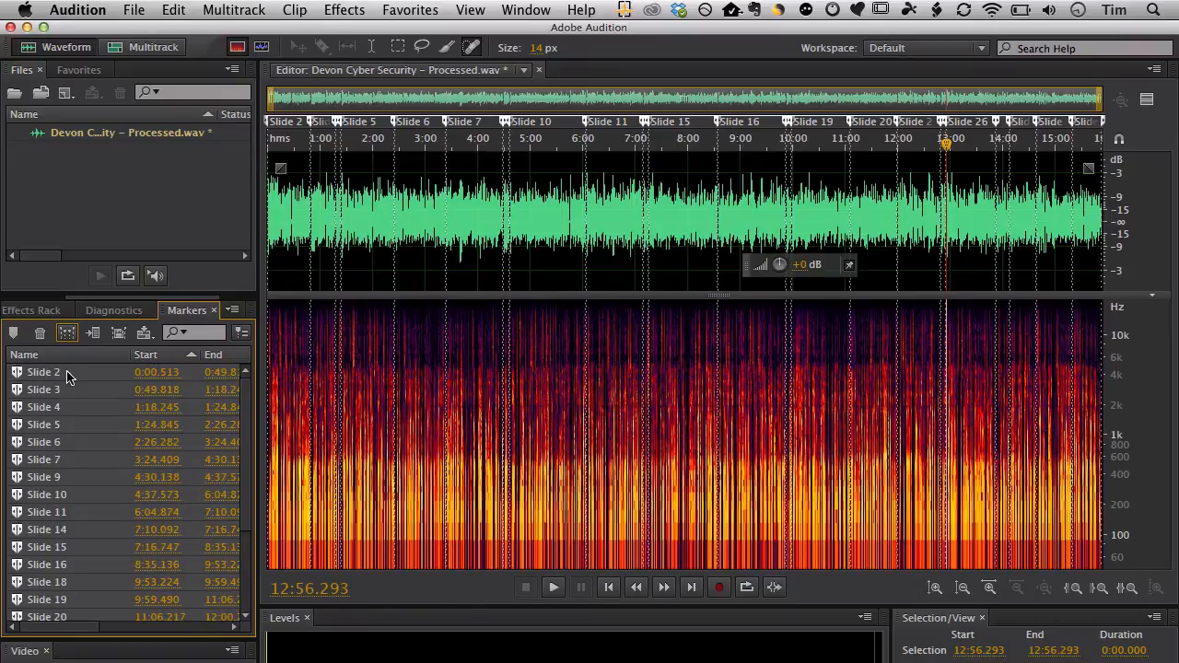
Scroll the marker list down to review the ranges through the final slides.
scroll("down", 3)
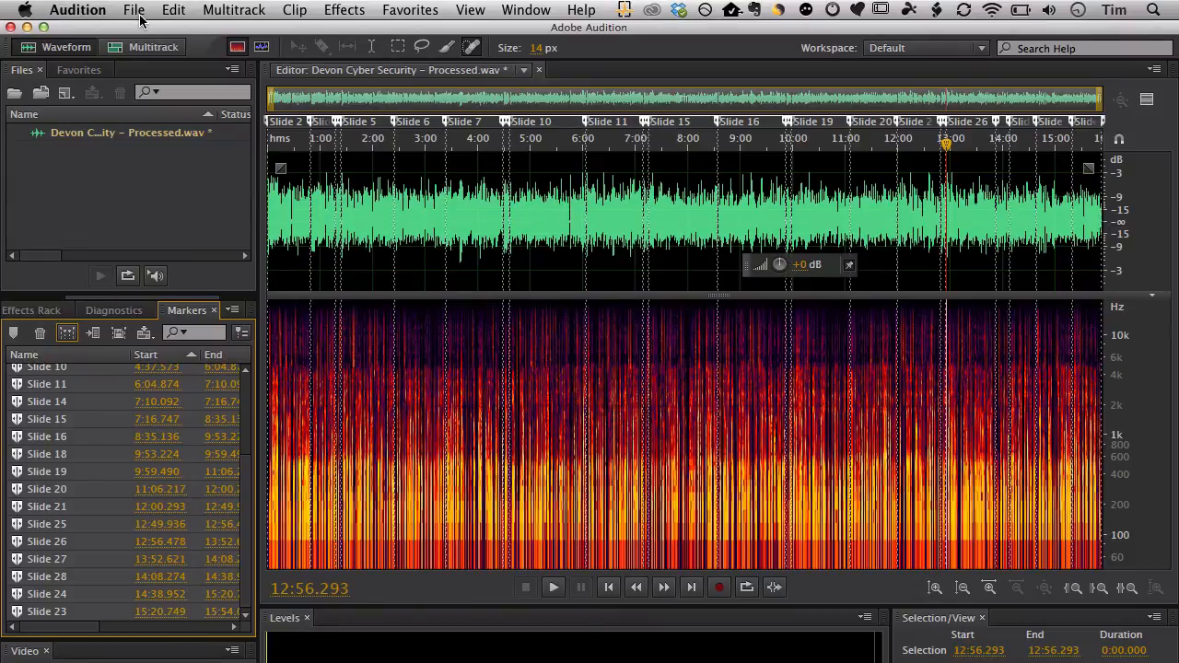
Choose File > Export > Audio within Range Markers to export every slide range.
left_click(132, 11)
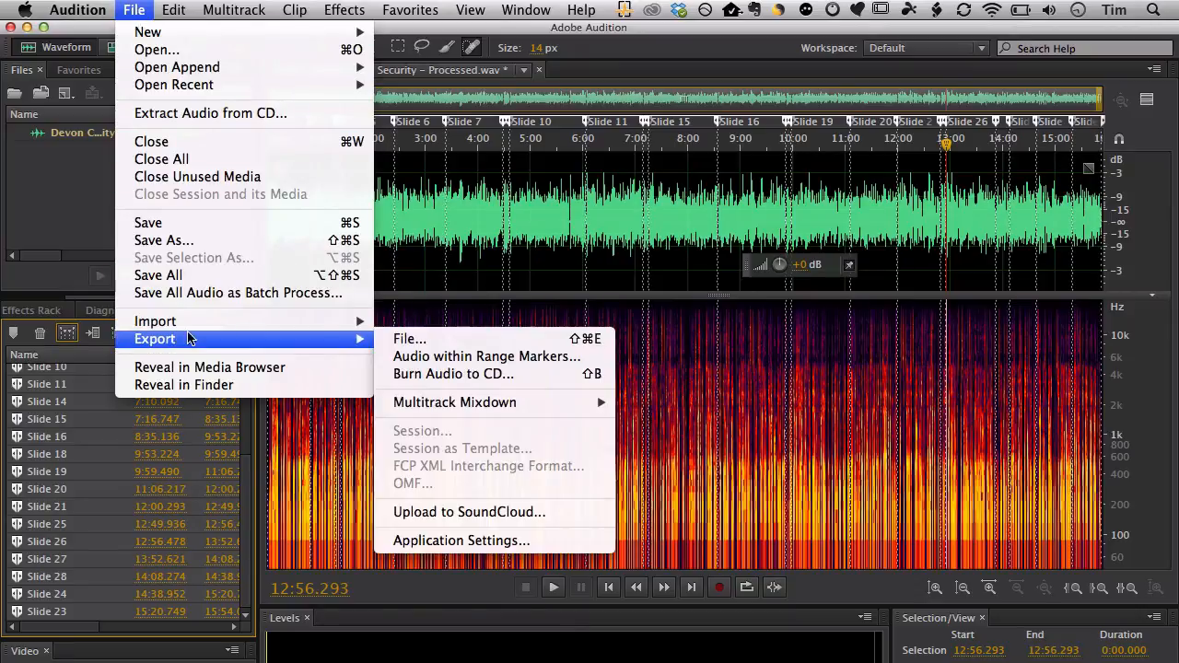
mouse_move(487, 357)
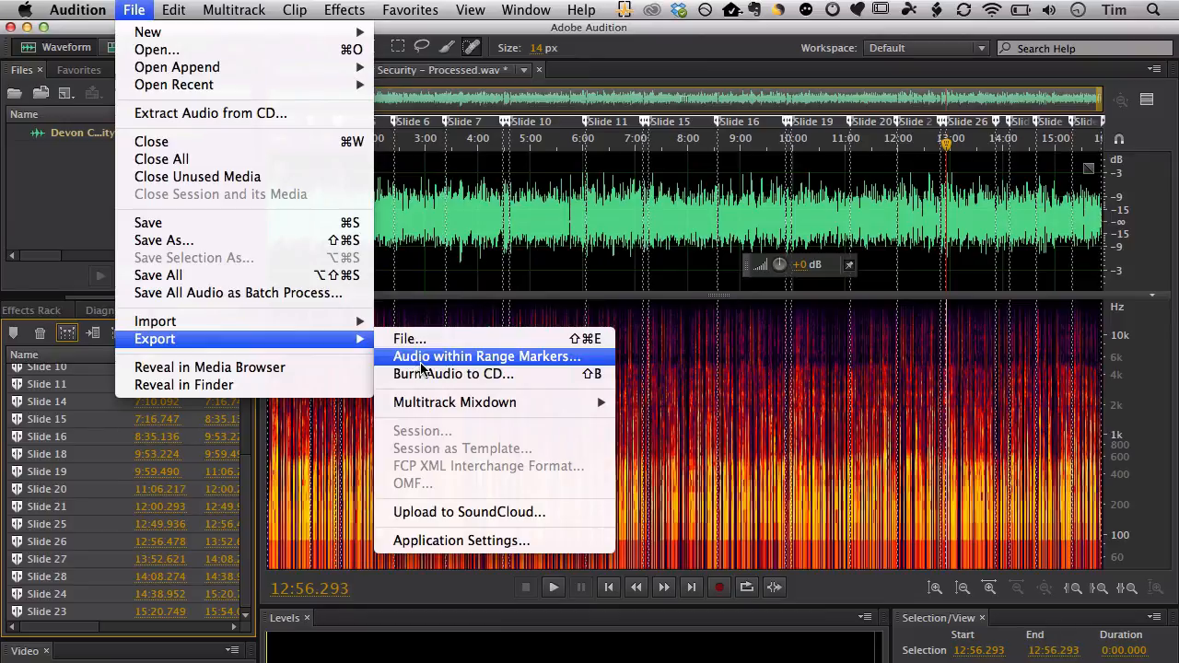
left_click(487, 357)
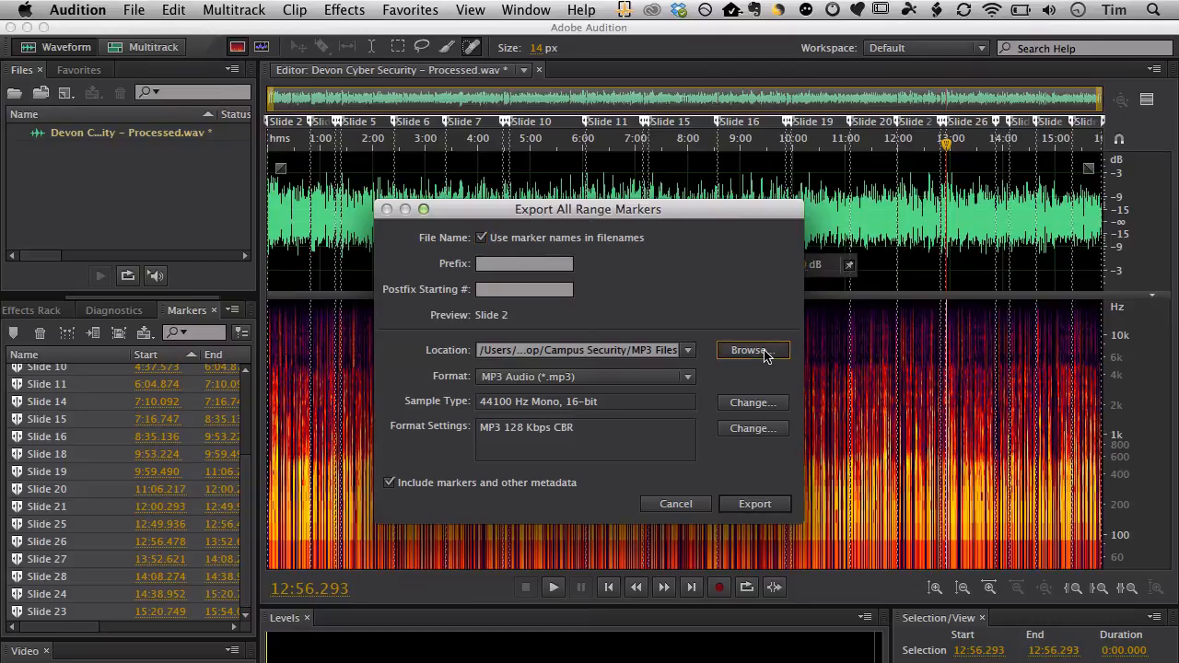
Create a Devon Cyber Security Audio Splits project folder on the Desktop as the destination.
left_click(752, 350)
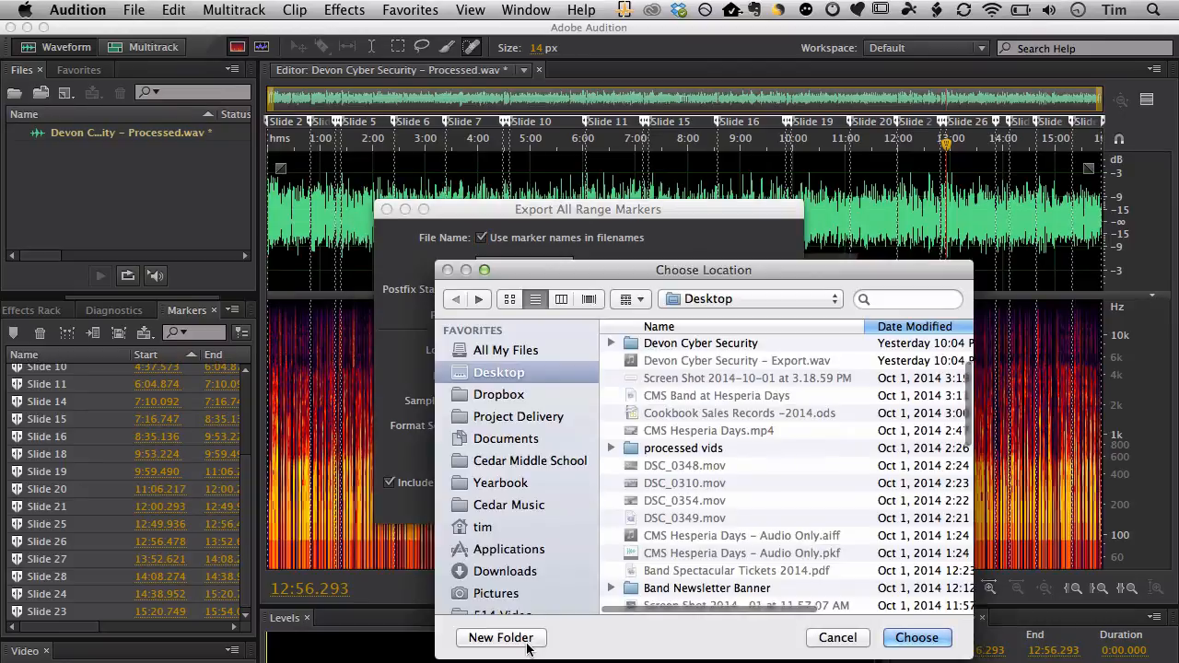
left_click(501, 638)
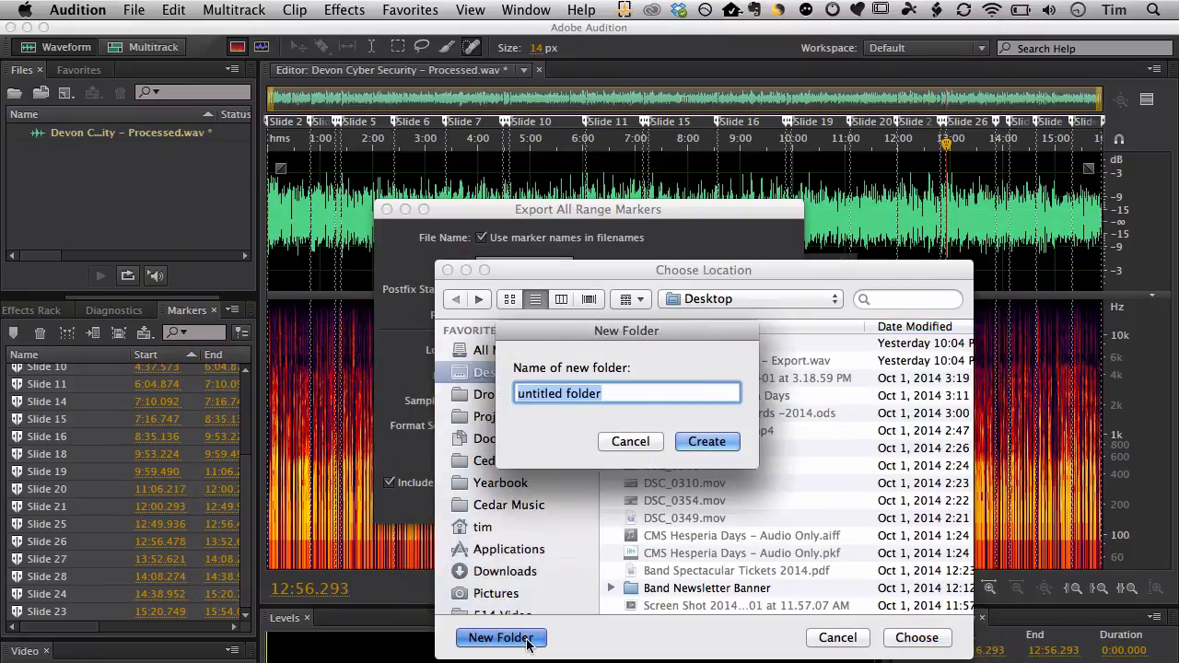
type("Devon Cy")
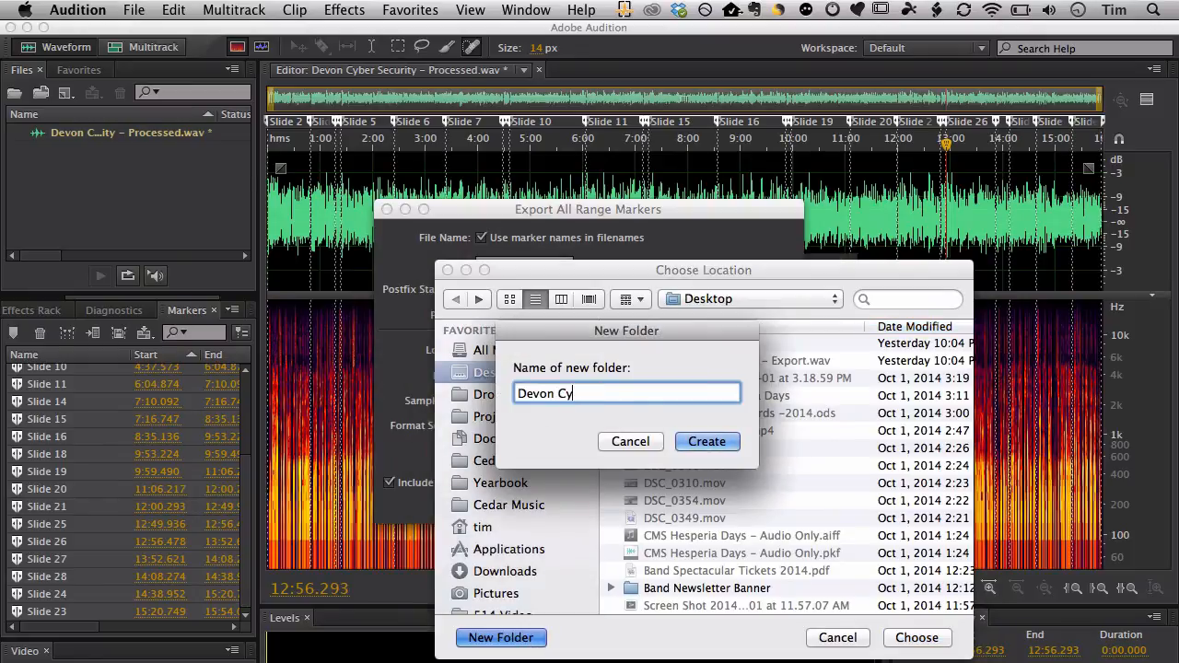
type("ber Sec")
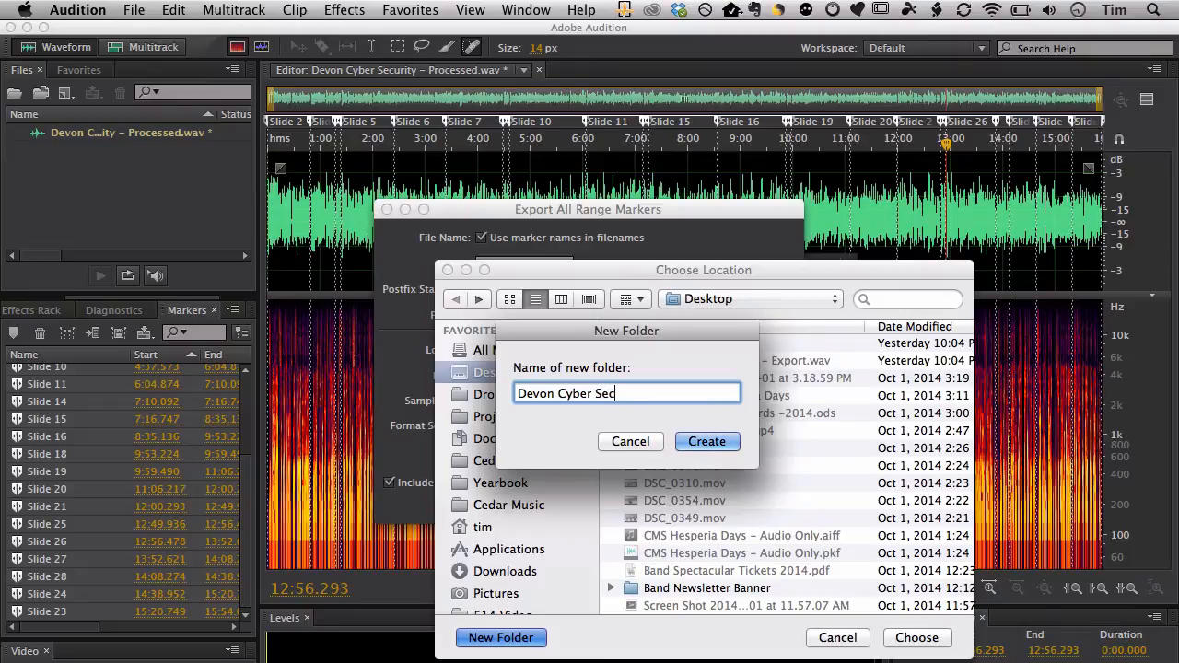
type("urity Audio Spl")
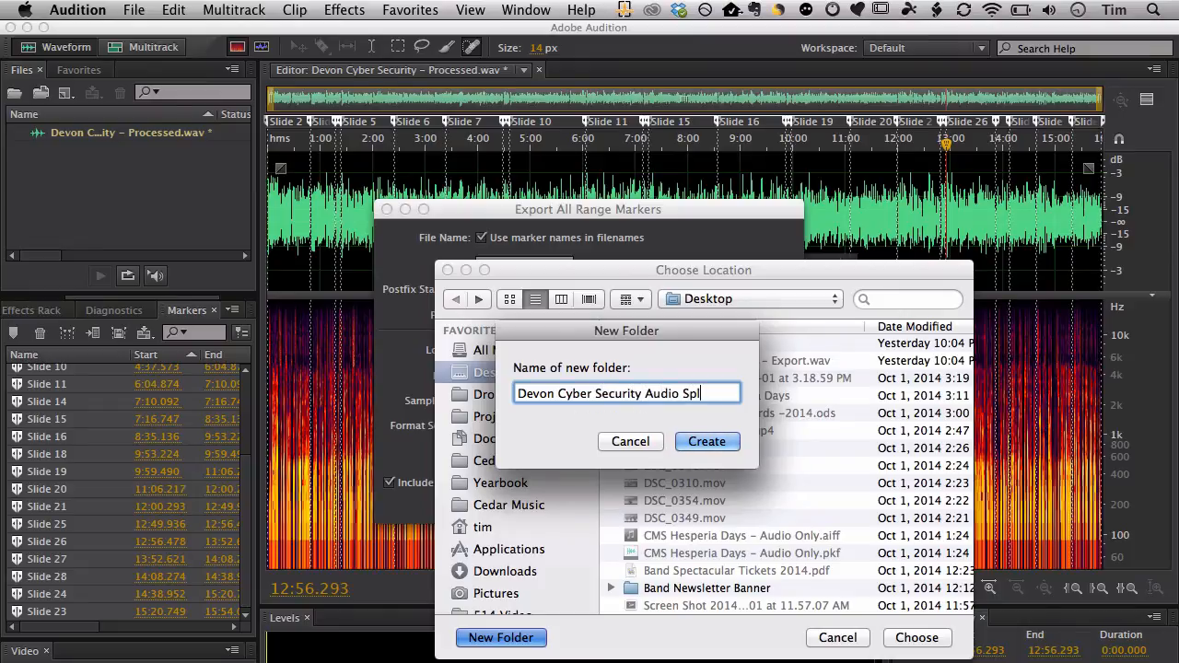
left_click(707, 442)
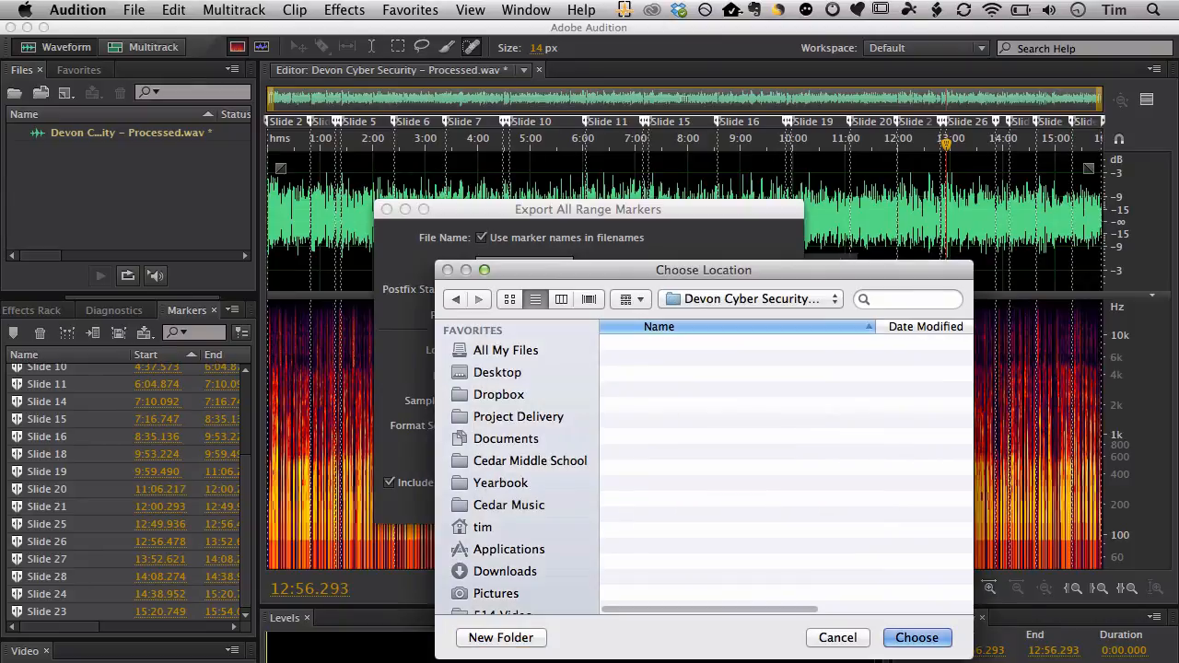
Create a WAV Files folder inside the project folder and use it as the export location.
left_click(501, 637)
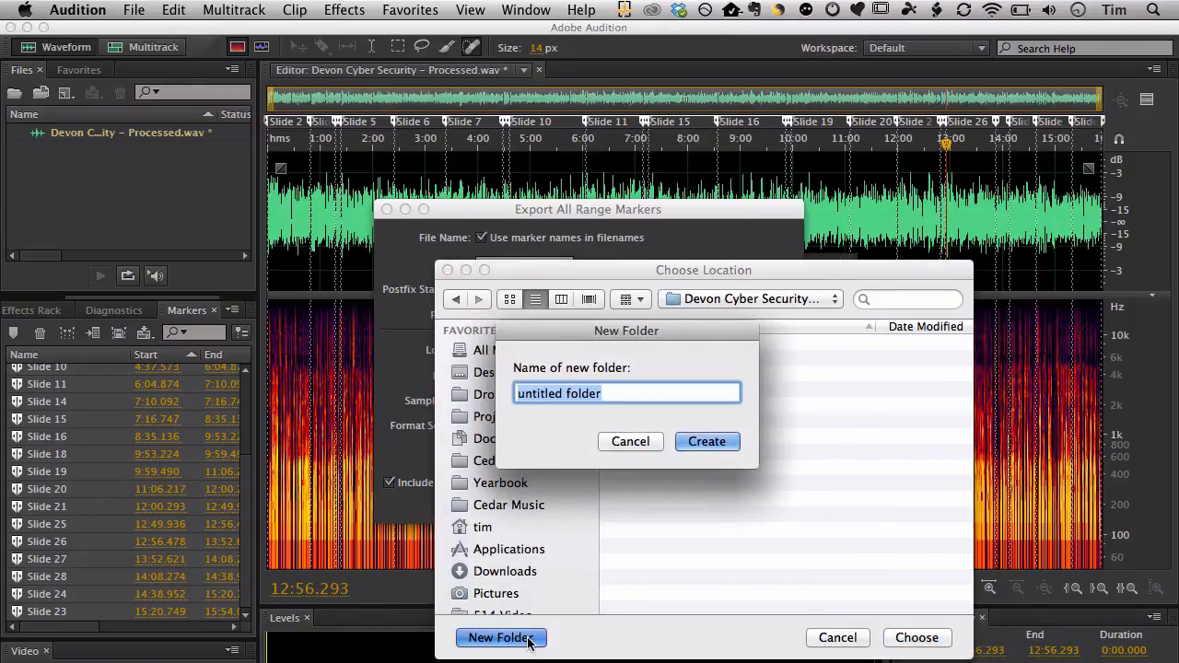
type("WAV")
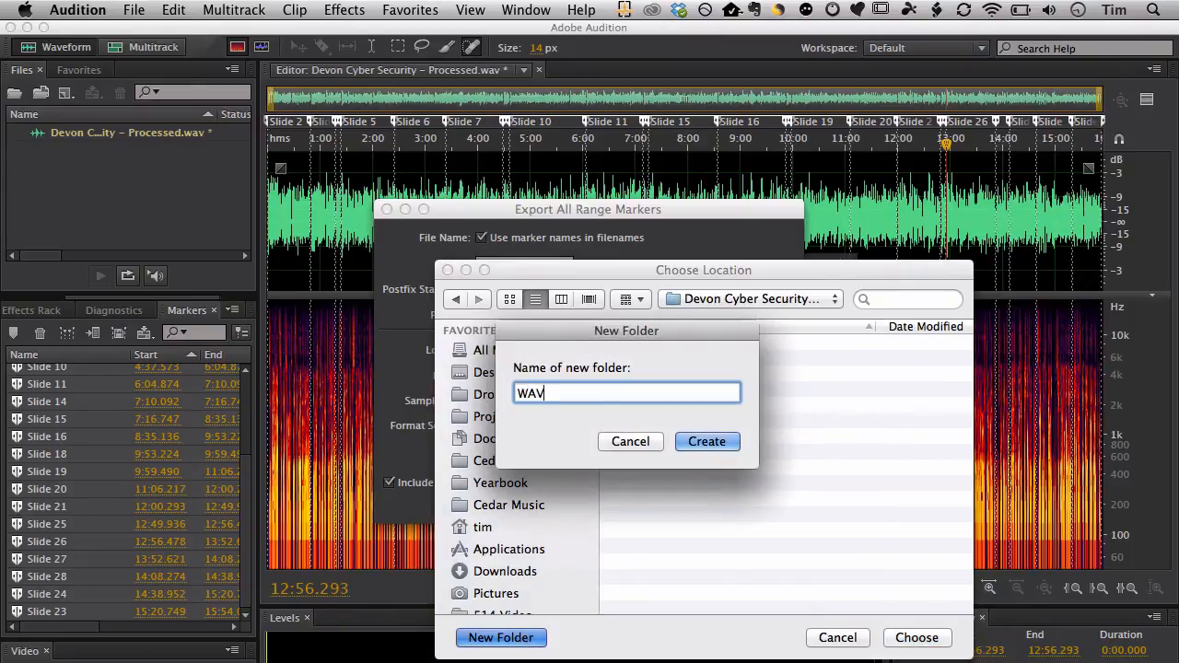
type("Files")
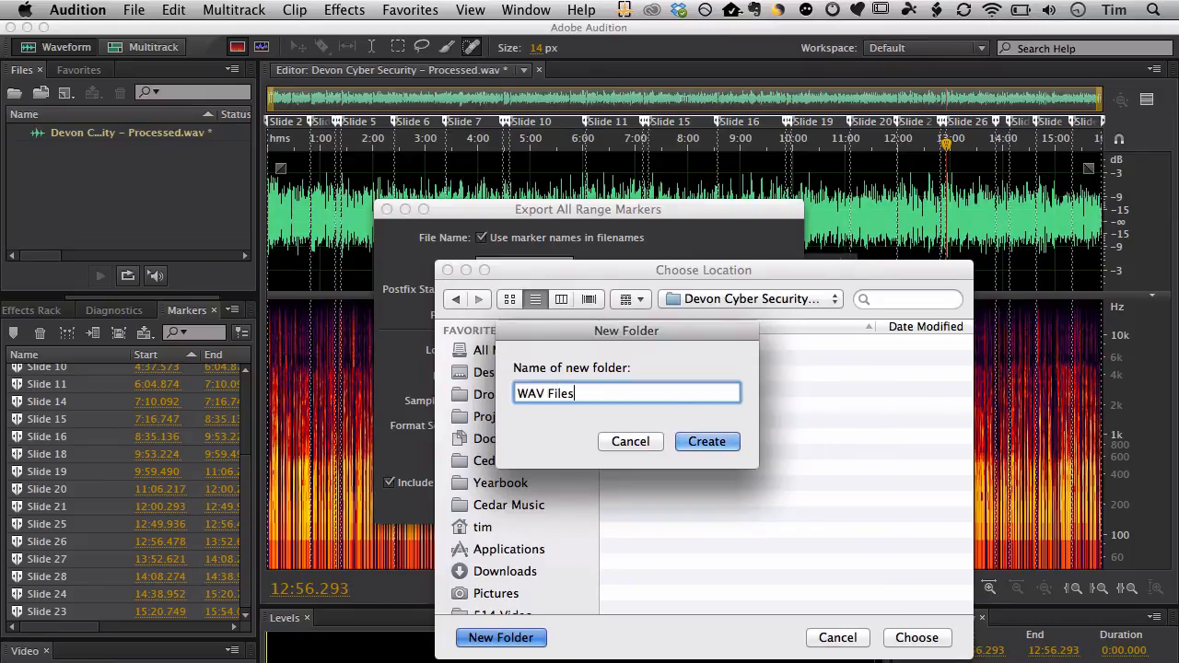
left_click(707, 442)
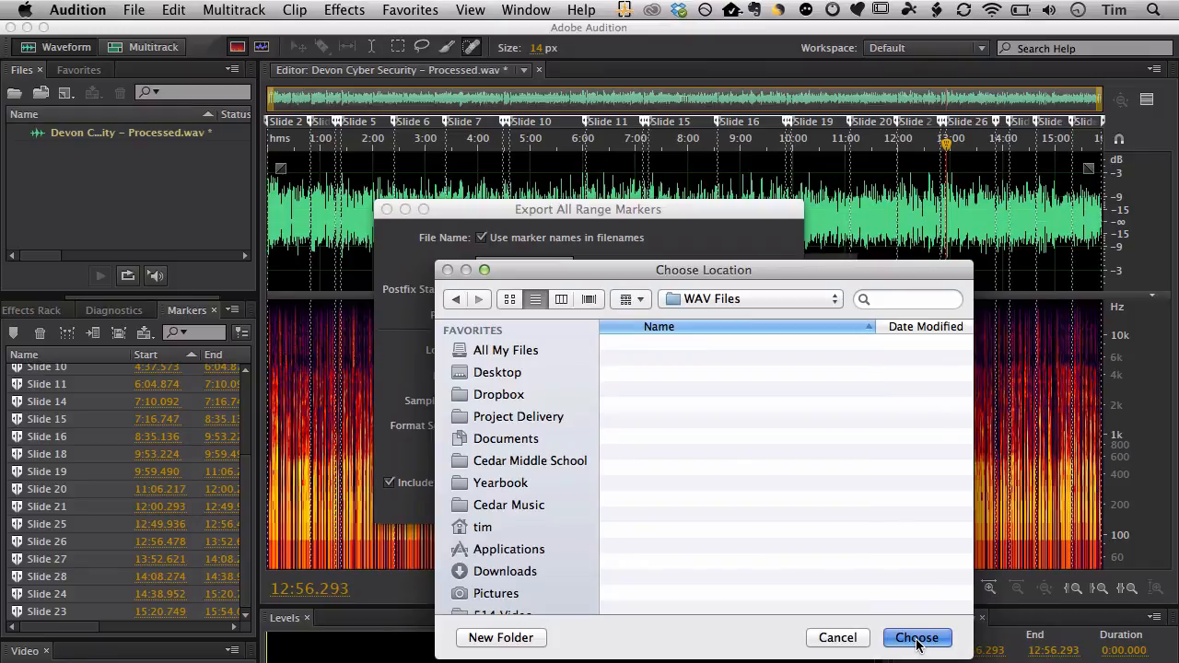
left_click(916, 638)
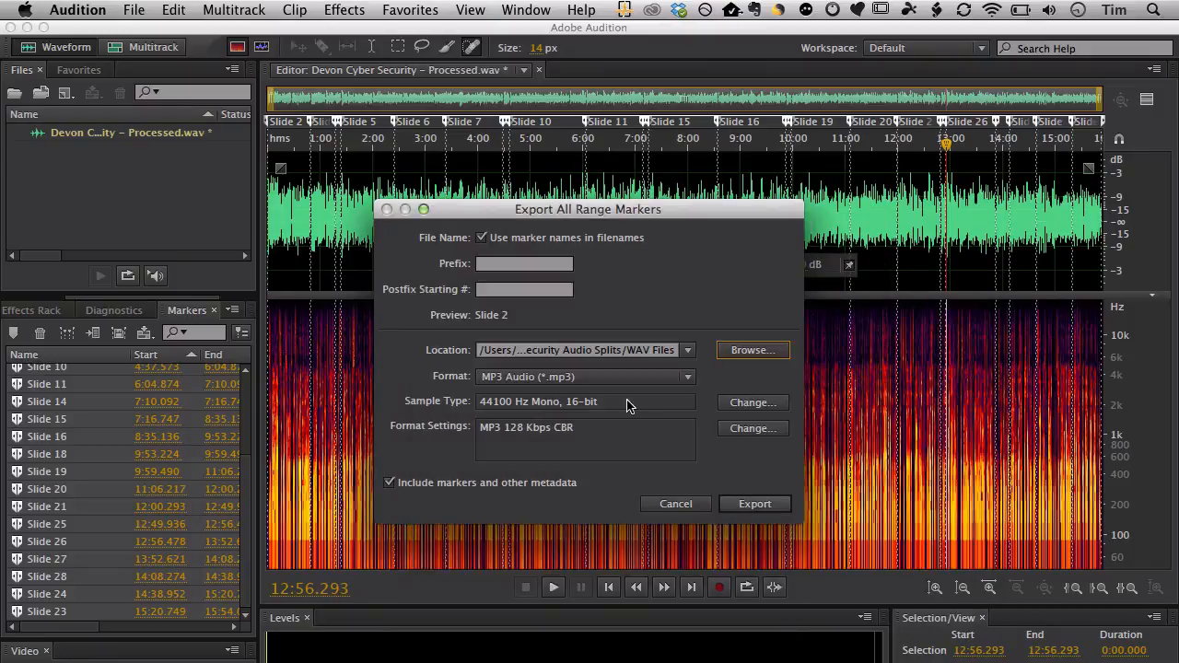
Set the format to uncompressed Wave PCM and export all slide ranges as WAV files.
left_click(584, 376)
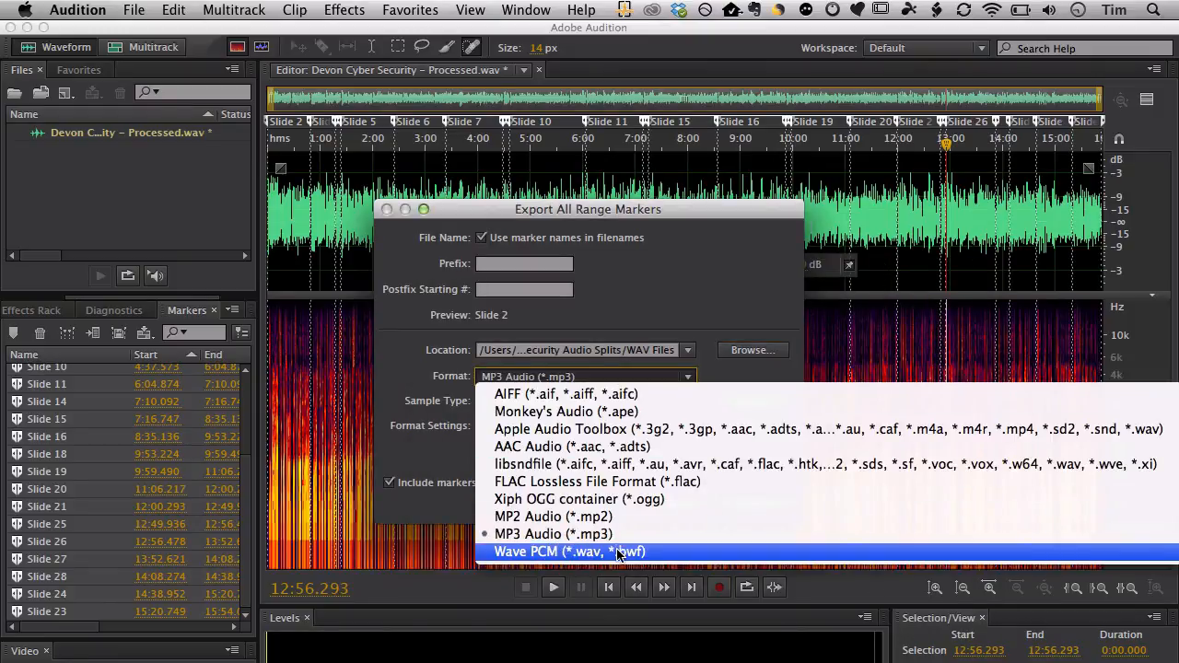
left_click(570, 553)
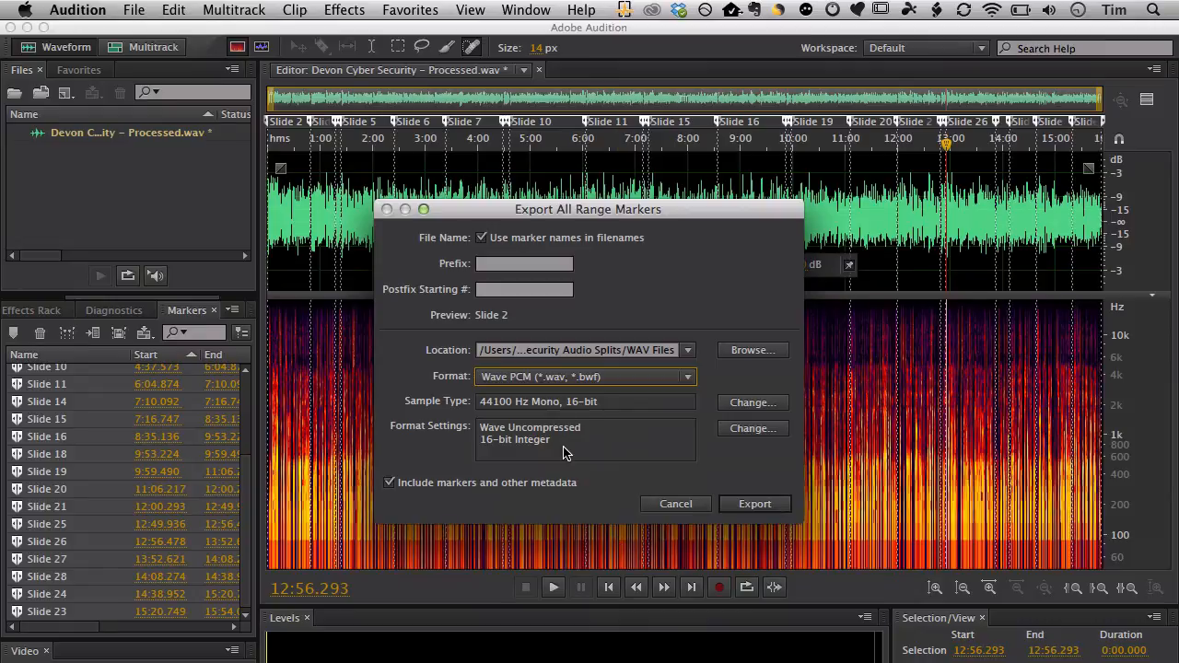
mouse_move(557, 472)
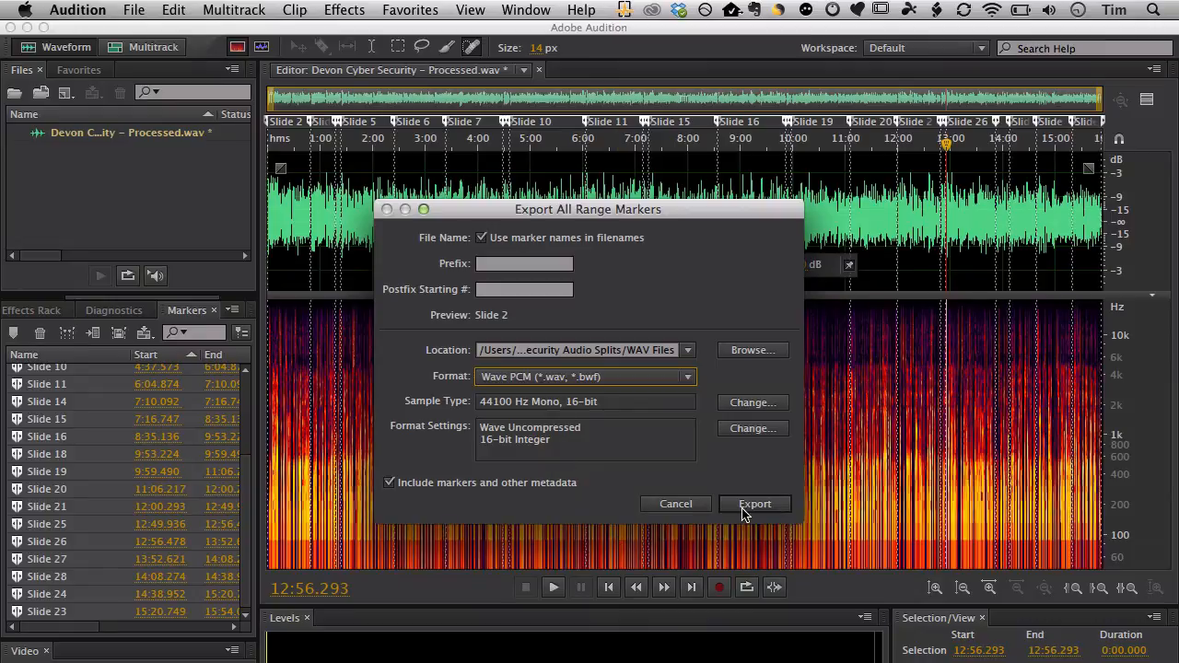
left_click(755, 505)
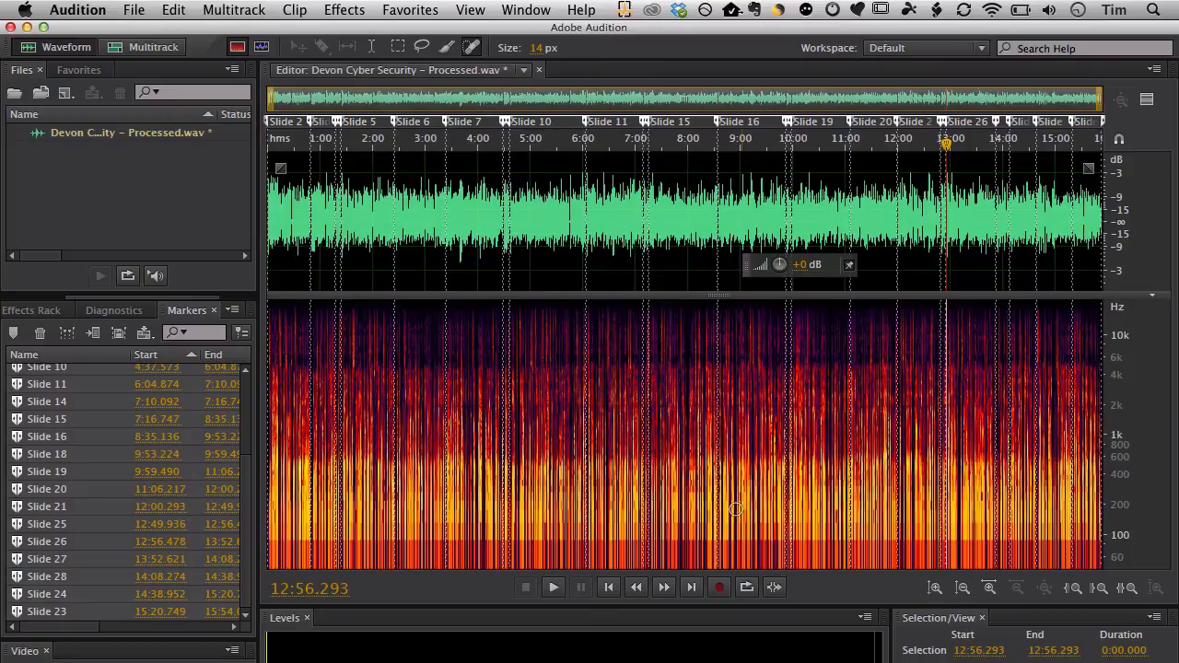
Reopen the range-marker export and make a new MP3 Files folder the destination.
left_click(133, 12)
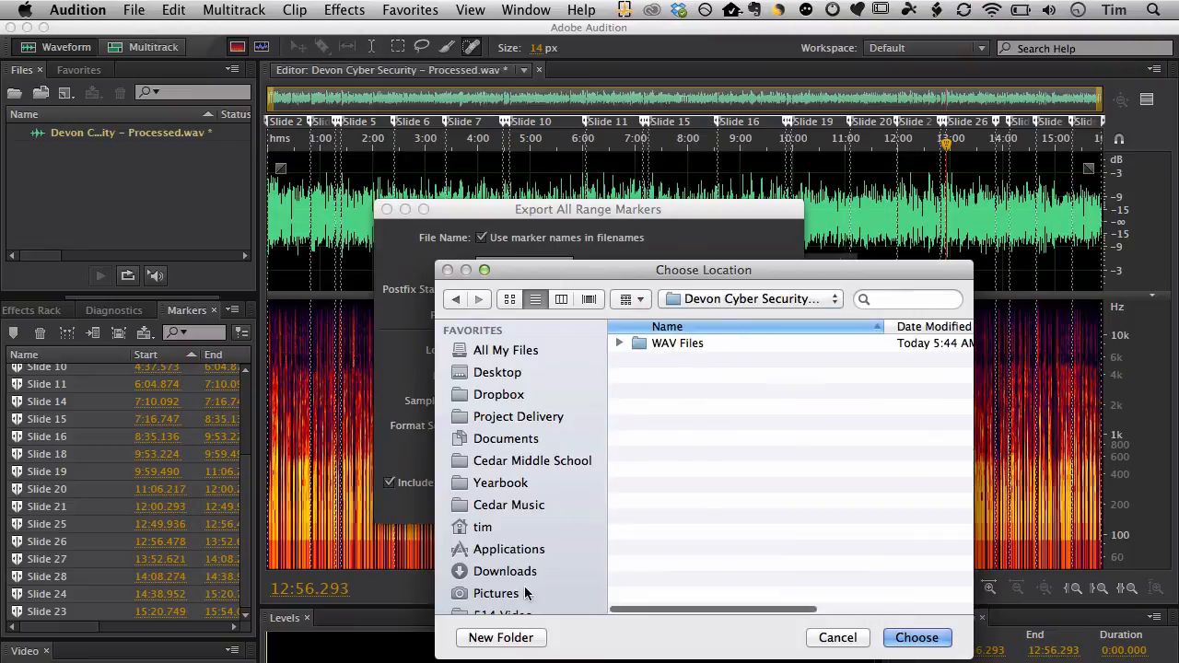
left_click(501, 638)
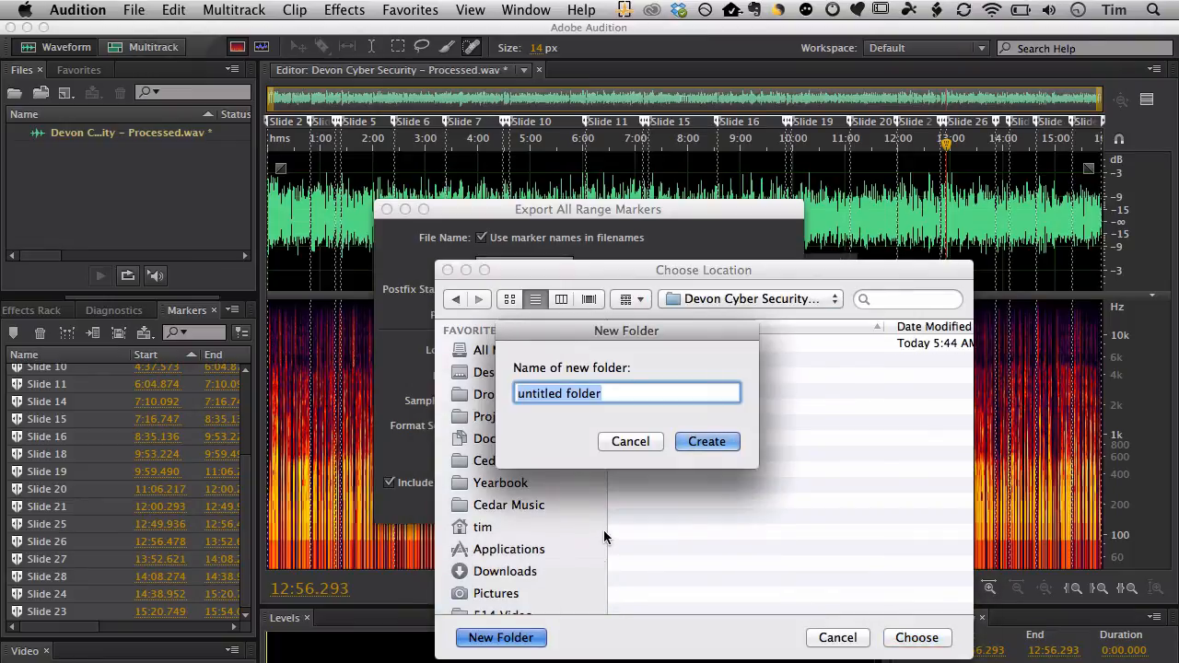
type("MP3 Files")
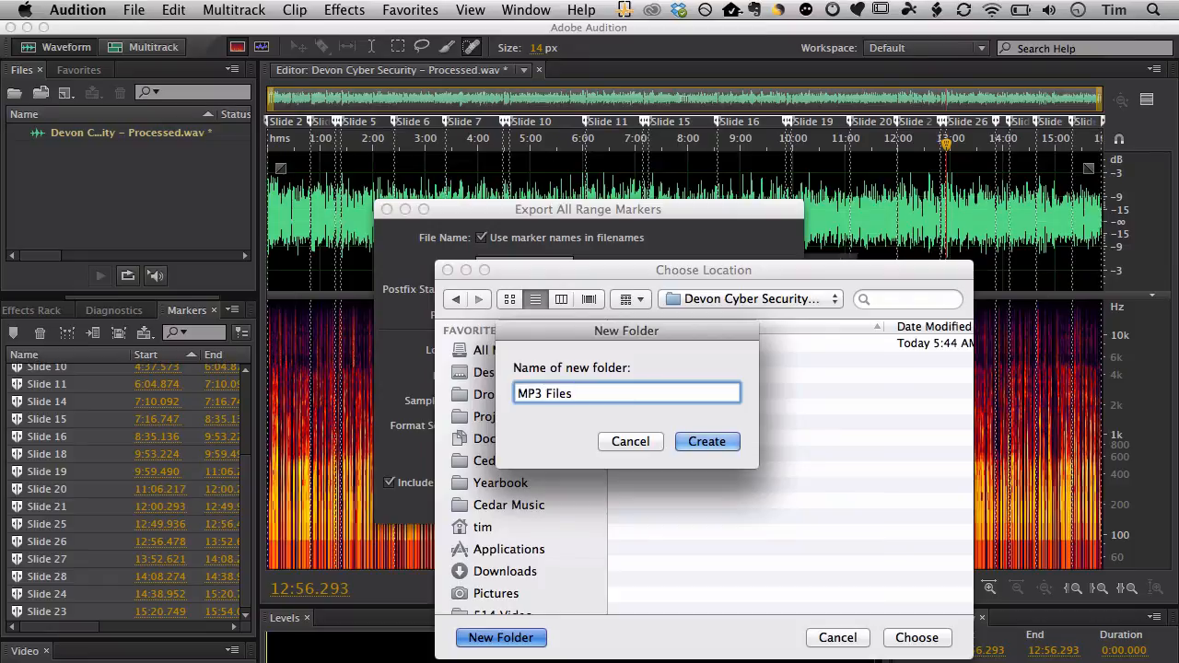
left_click(708, 442)
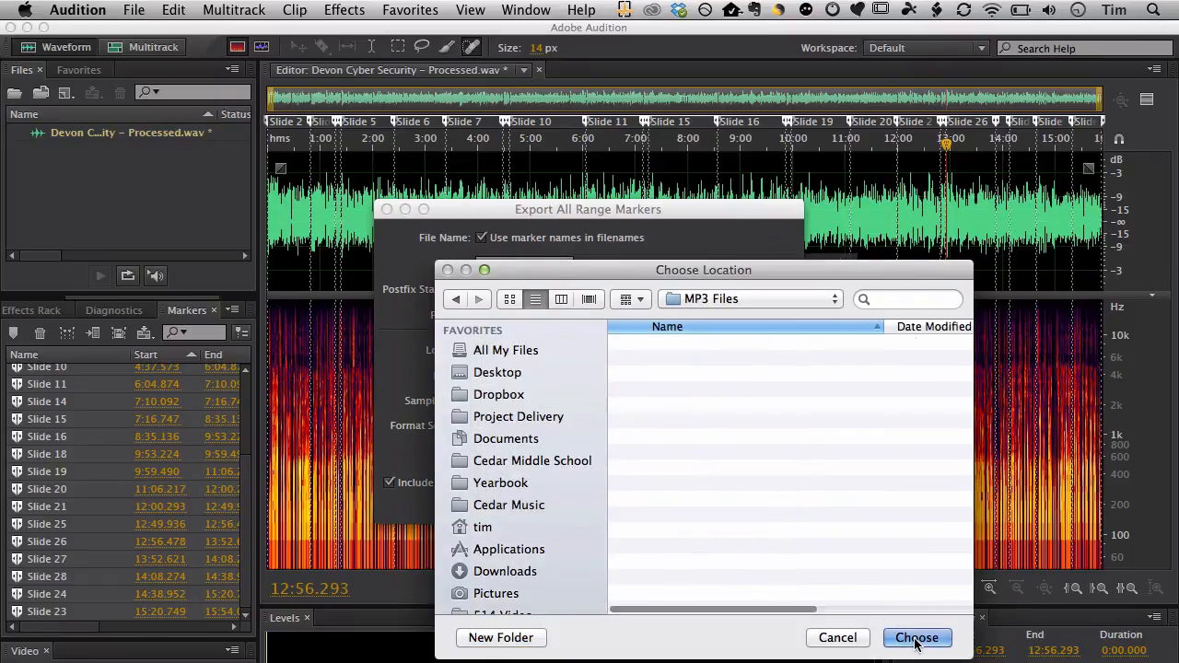
left_click(916, 638)
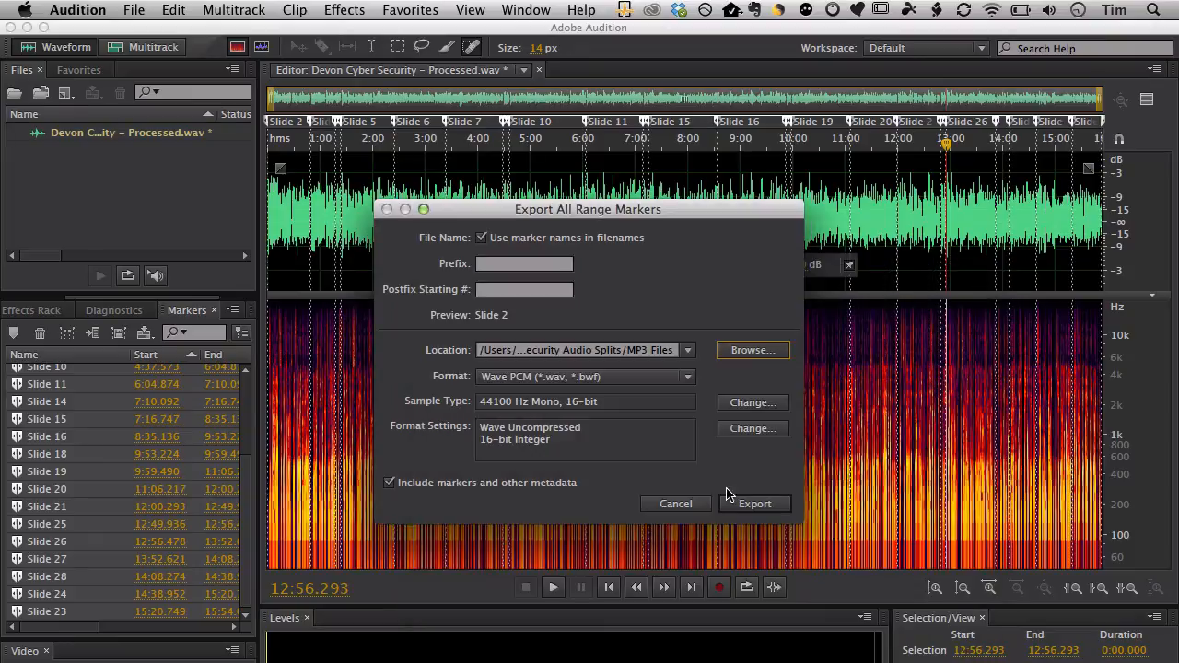
Set the format to MP3 Audio at 256 Kbps CBR and export the slide ranges as MP3 files.
left_click(586, 376)
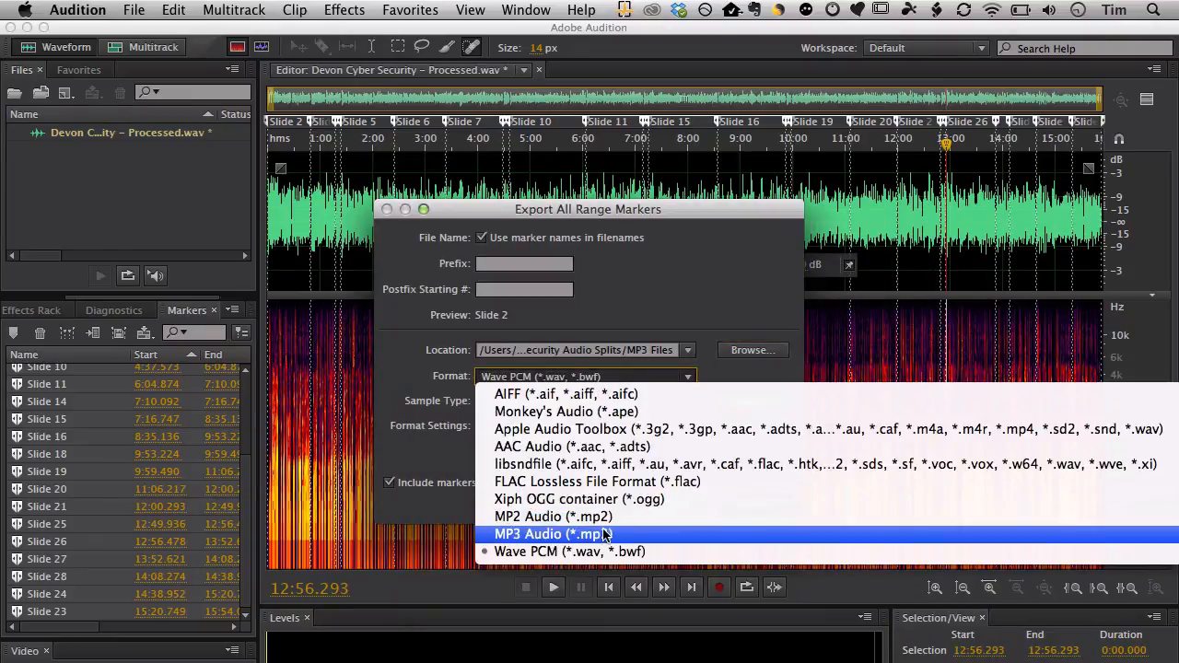
left_click(553, 534)
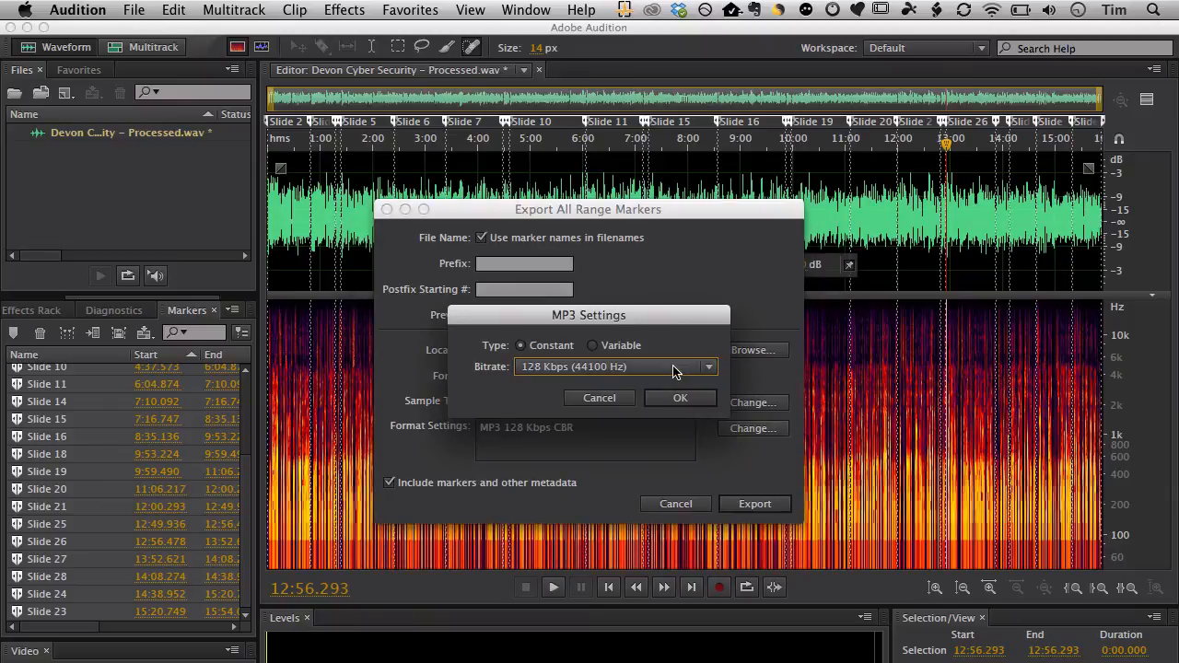
left_click(617, 367)
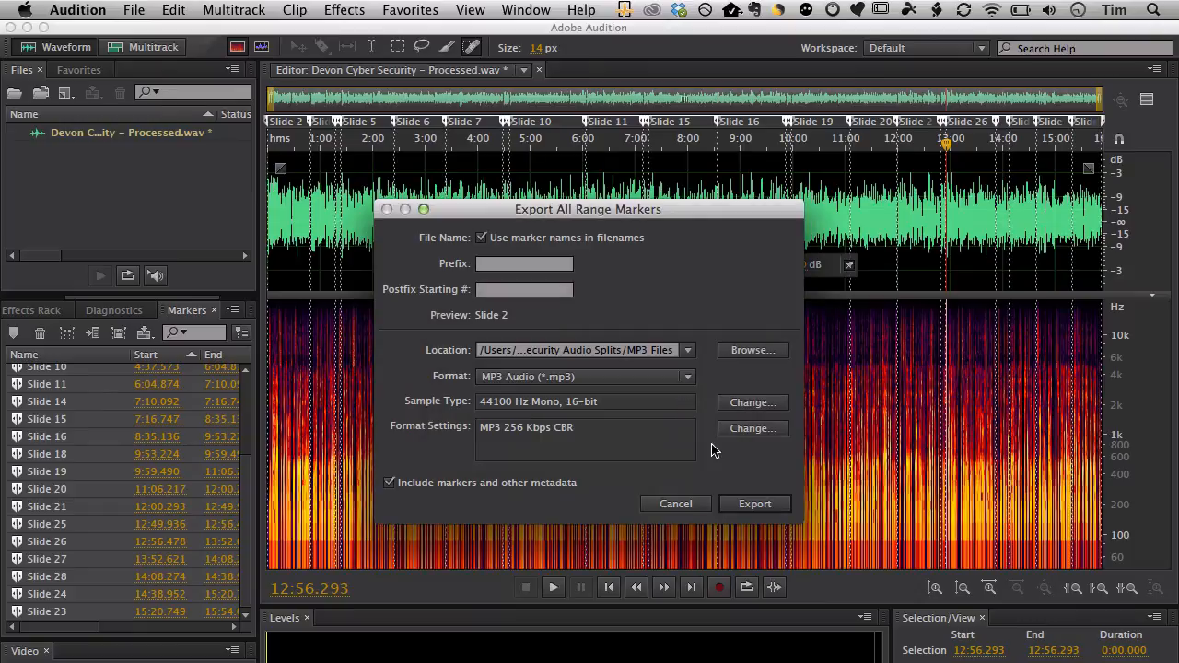
left_click(756, 505)
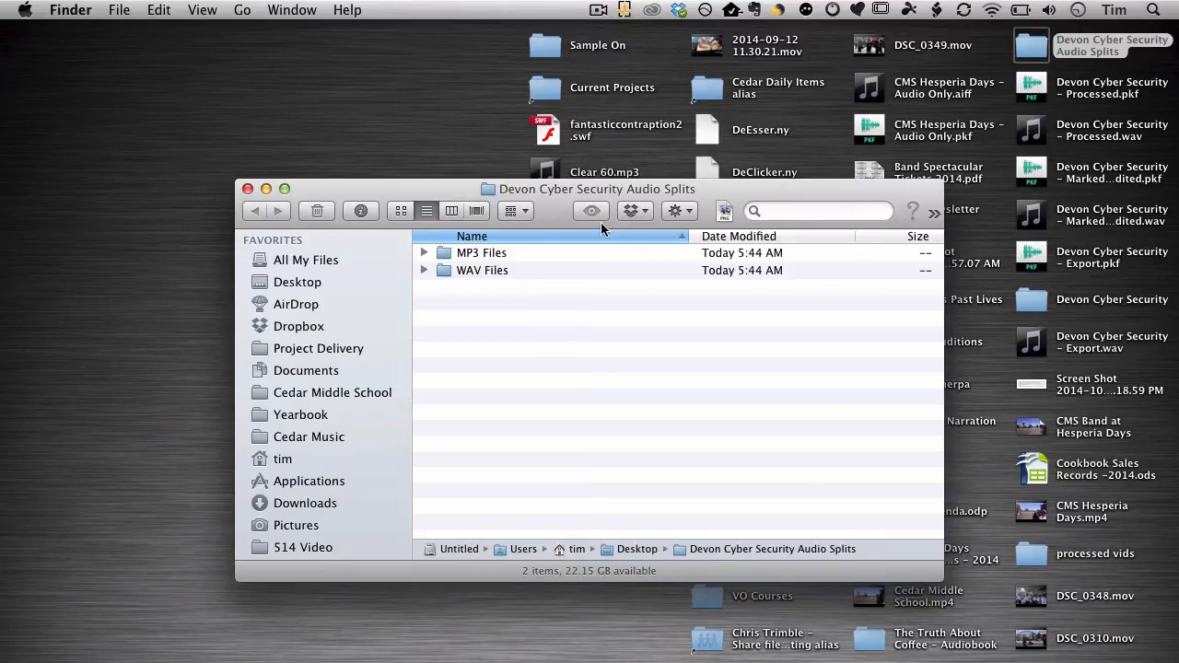
Check the exported MP3 Files and WAV Files contents in Finder, then open the WAV Files folder.
left_click(424, 253)
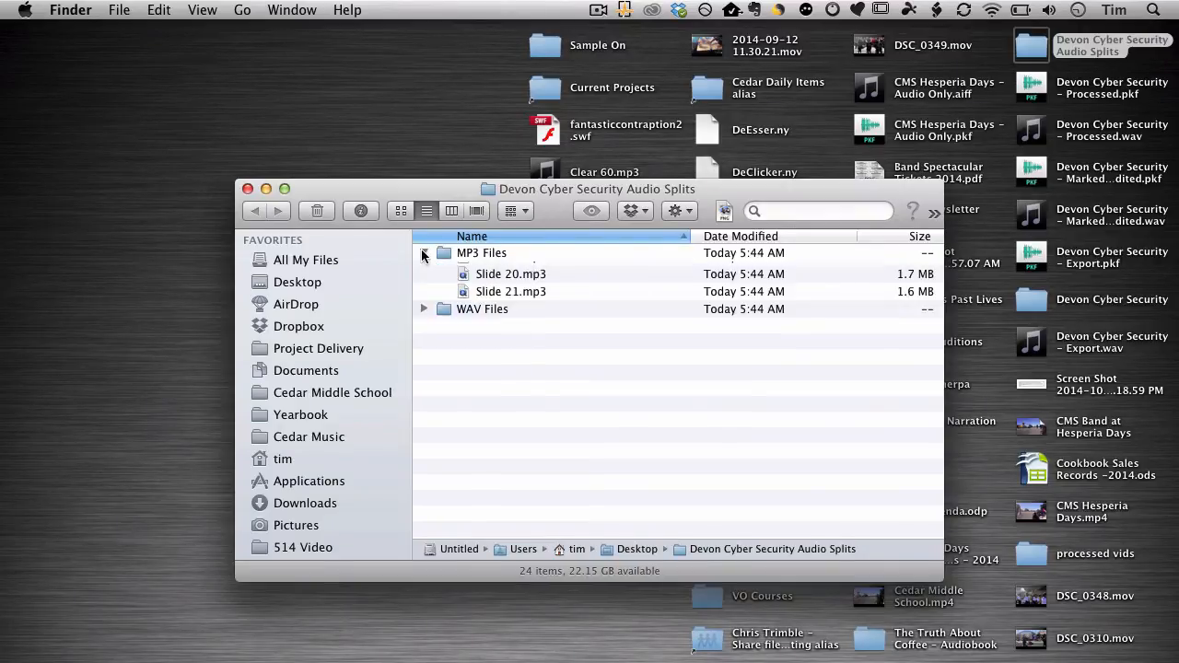
left_click(424, 253)
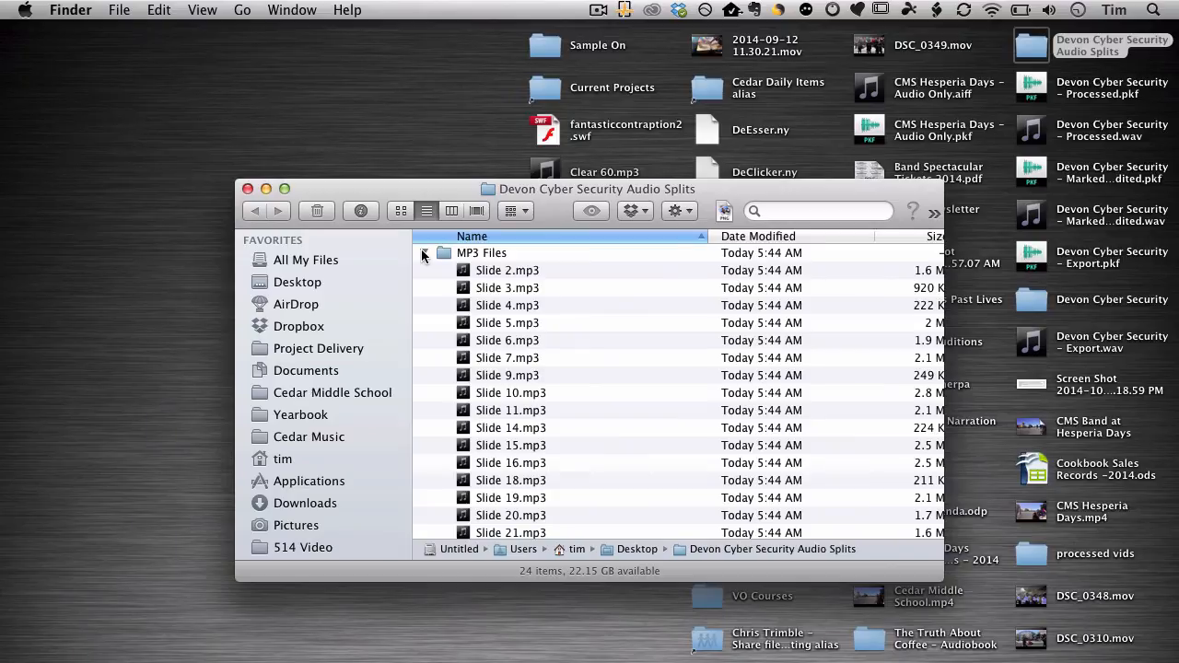
left_click(424, 253)
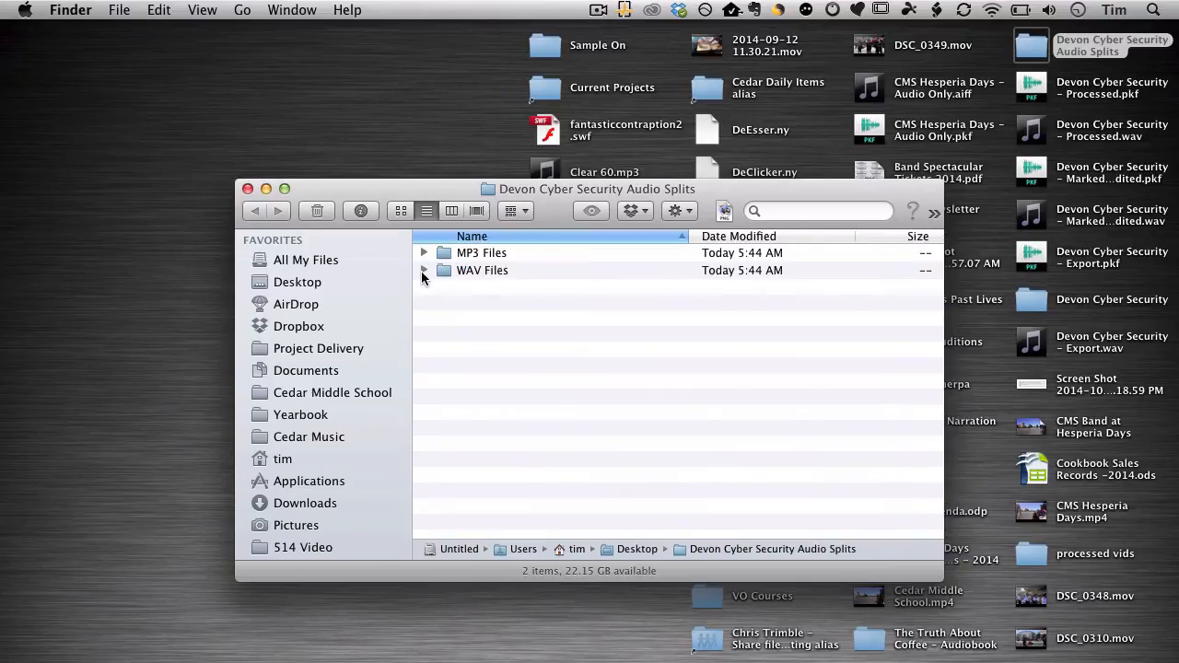
left_click(424, 269)
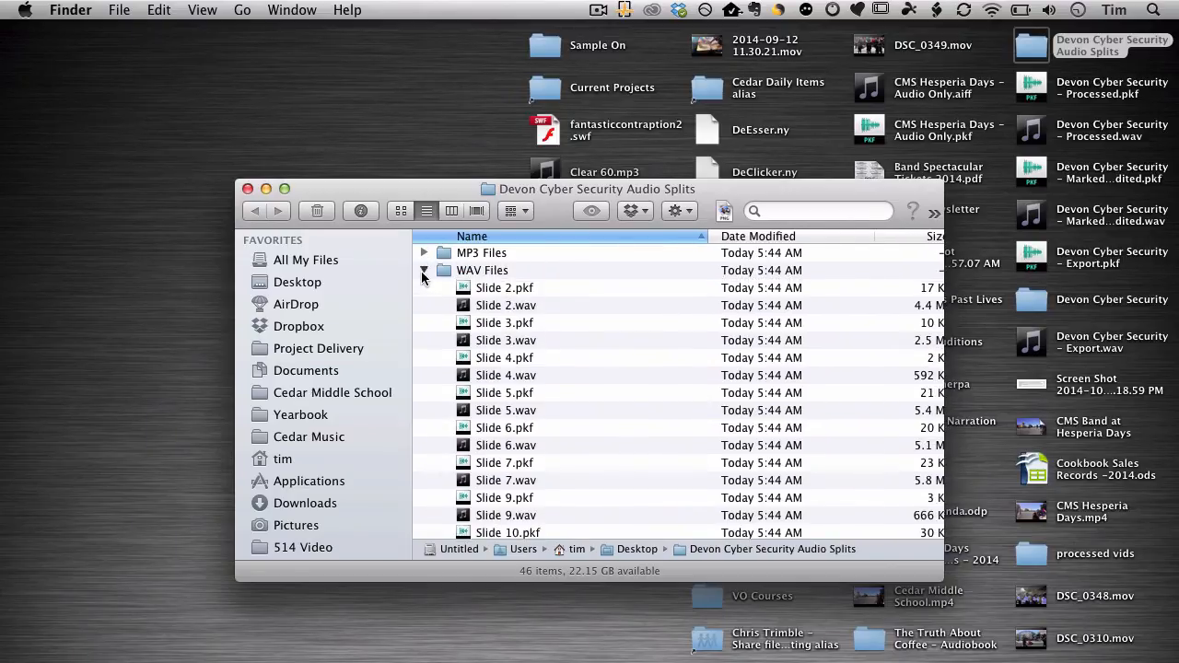
double_click(483, 269)
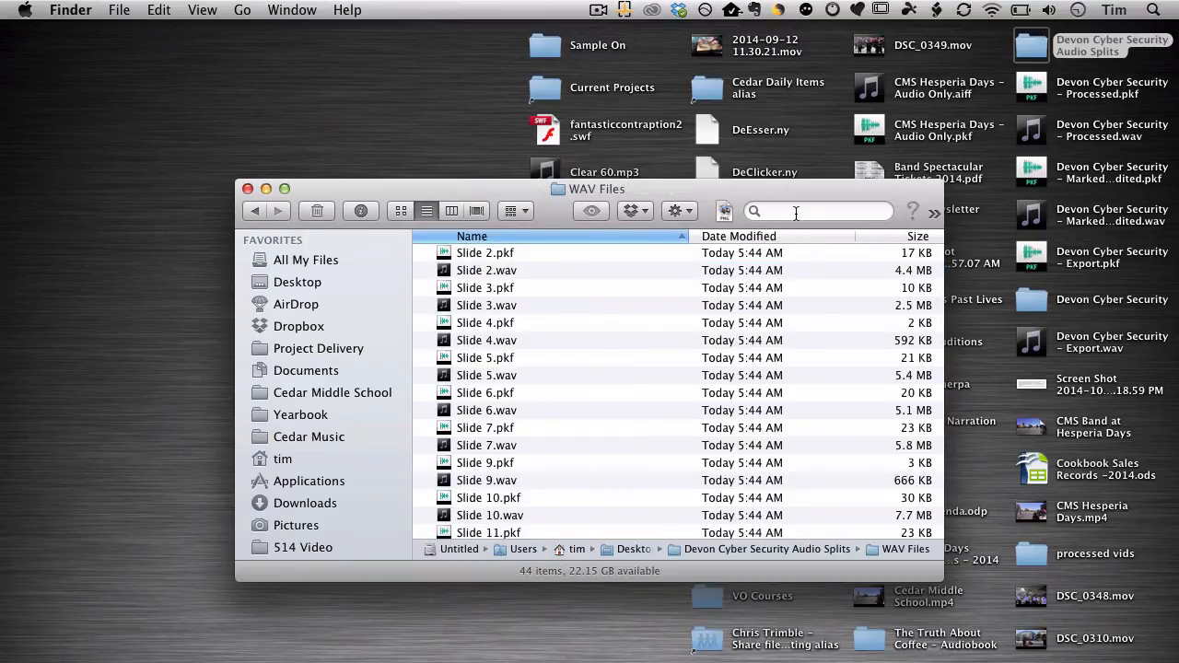
Search for pkf files scoped to the WAV Files folder so they can be deleted.
left_click(814, 210)
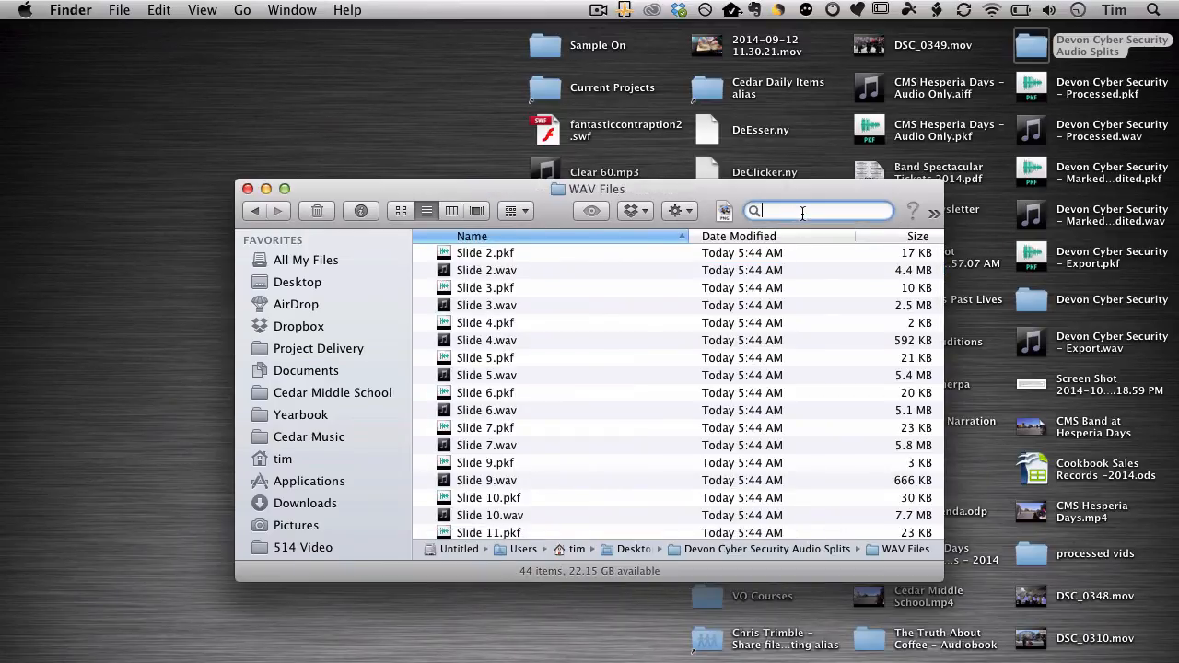
type("p")
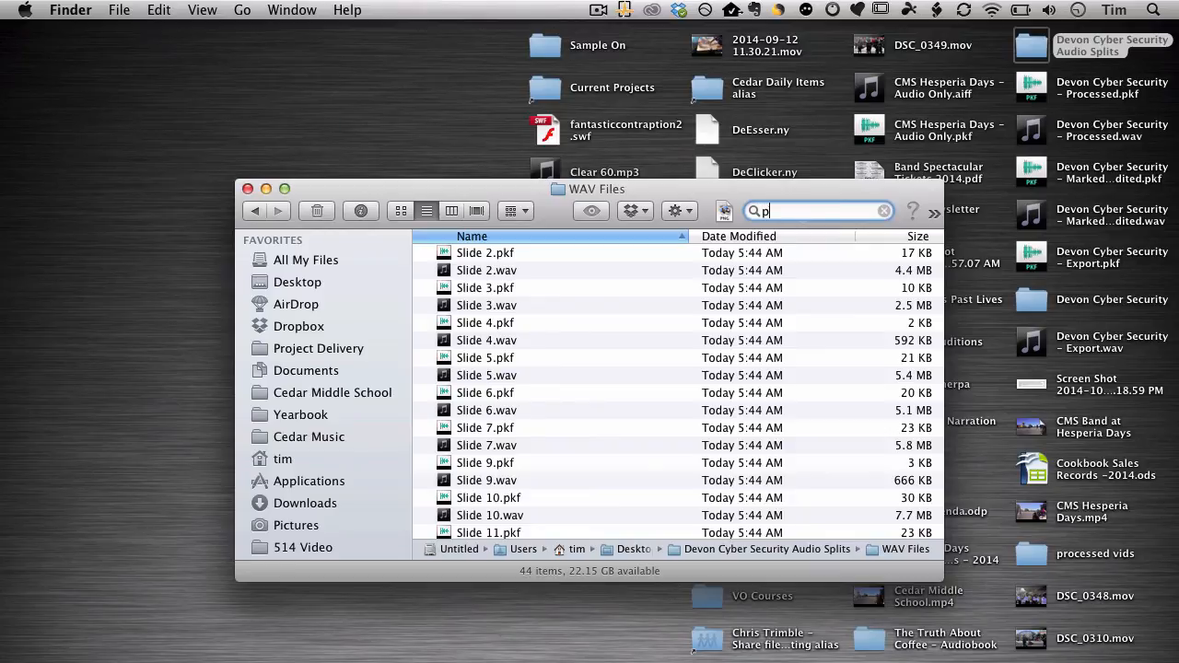
type("kf")
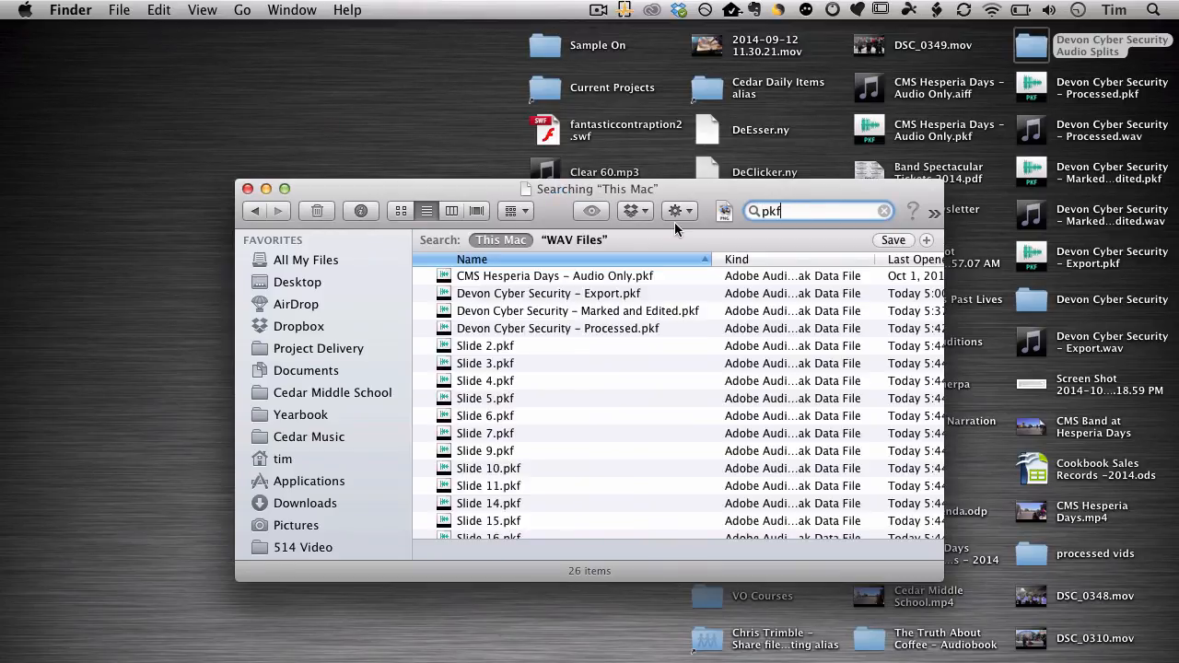
left_click(575, 239)
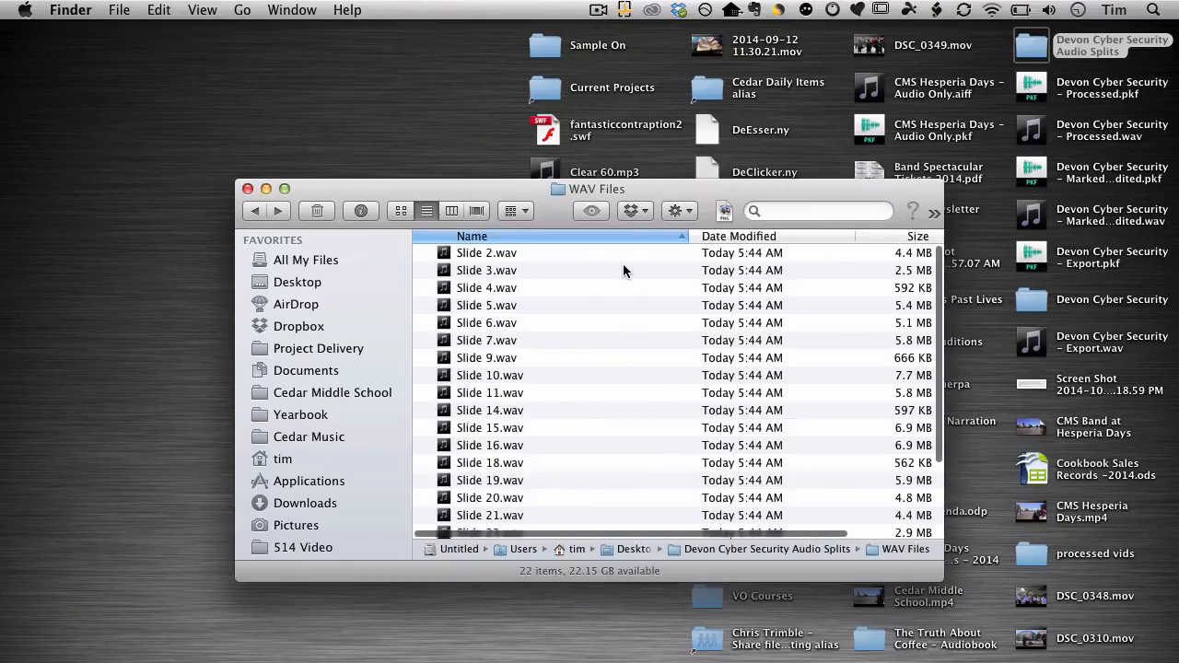
Verify the WAV Files and MP3 Files subfolders hold only slide audio, then close the Audio Splits window.
left_click(254, 210)
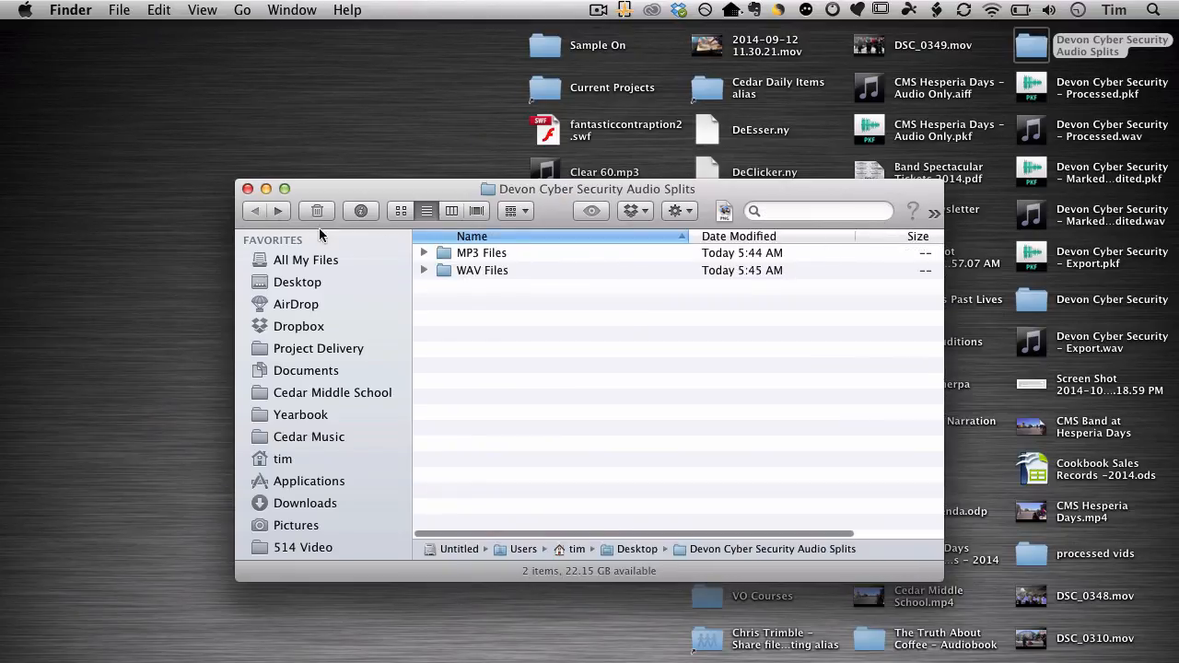
left_click(424, 269)
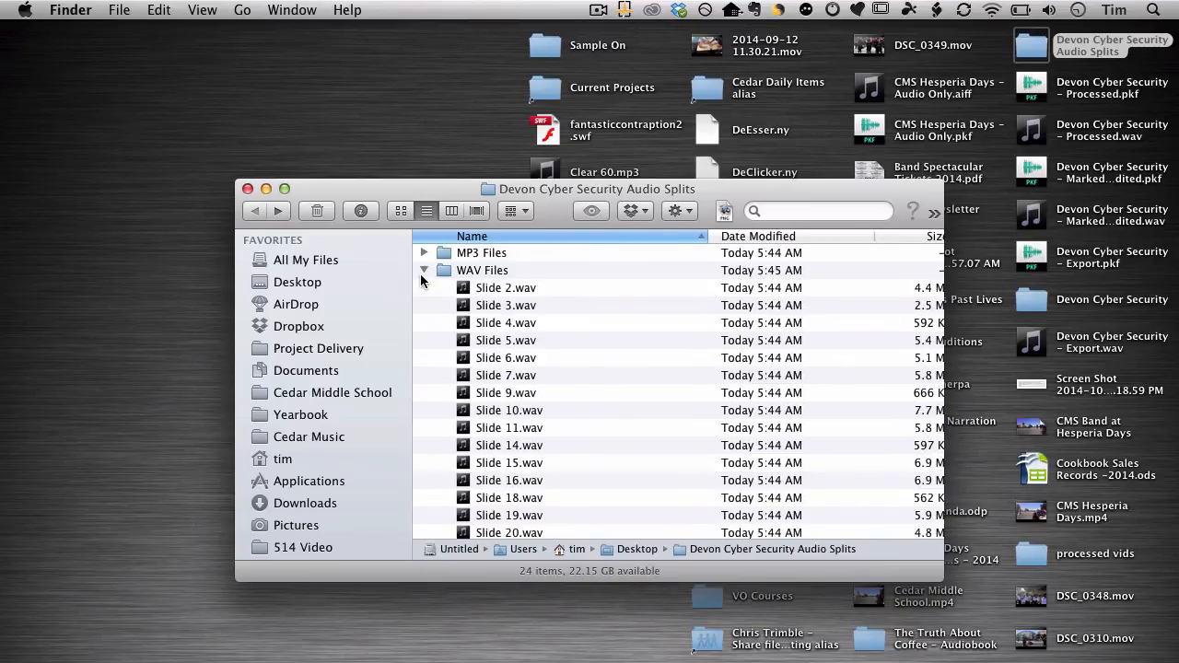
left_click(424, 269)
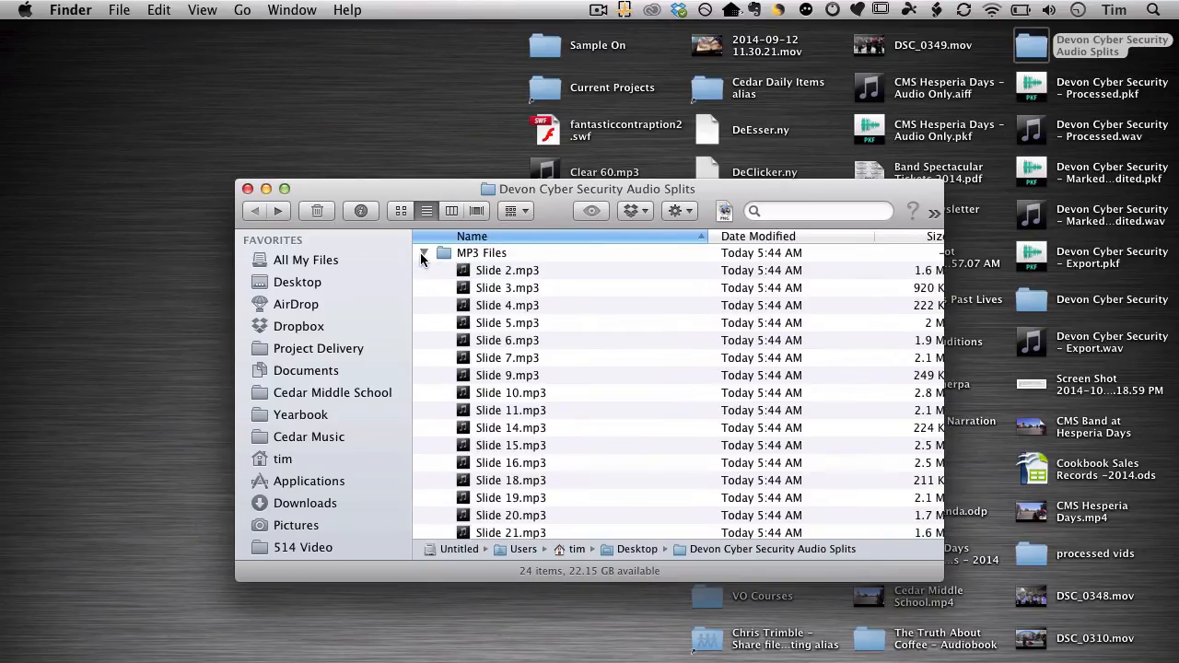
left_click(424, 252)
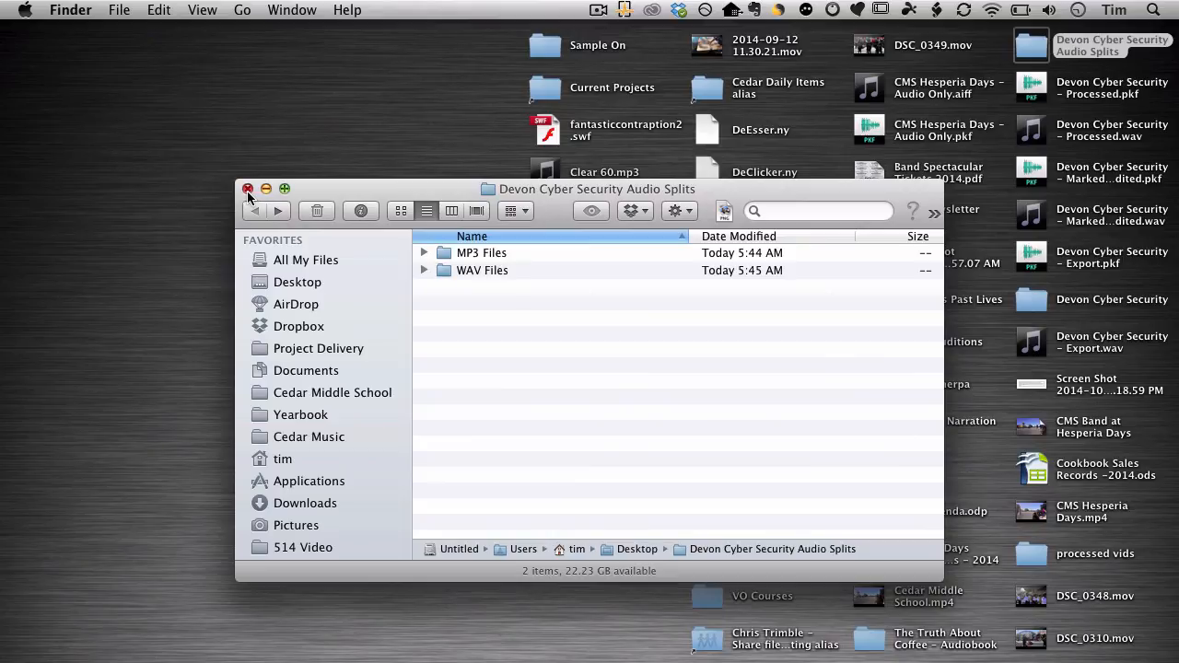
left_click(247, 188)
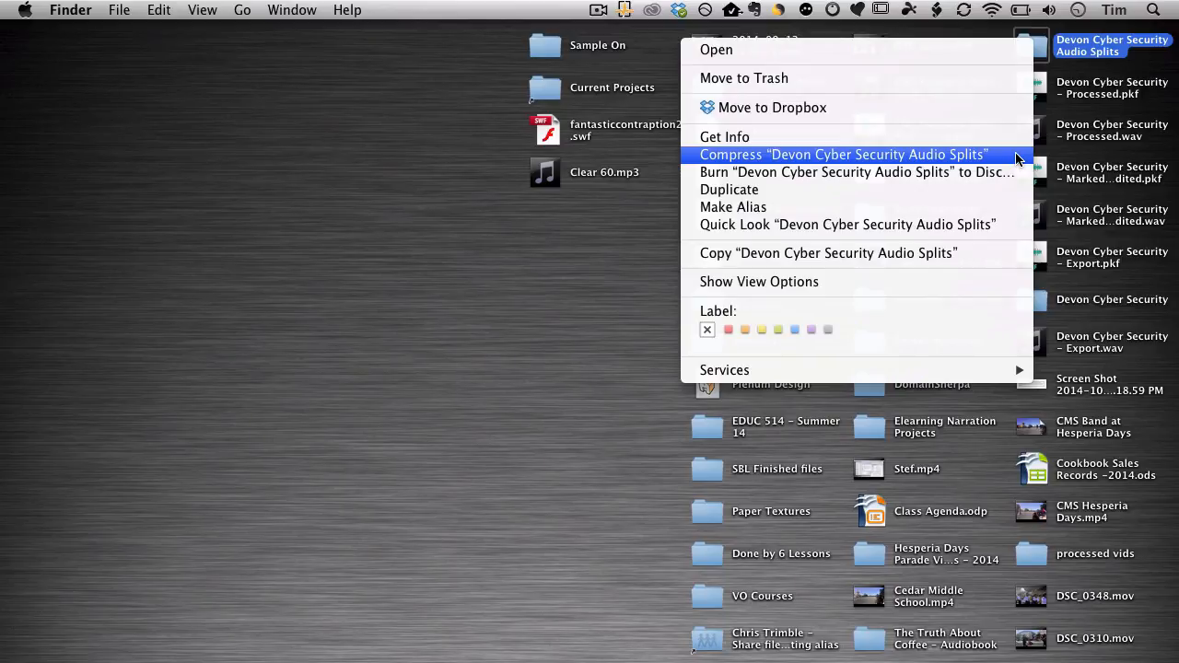
Compress the Devon Cyber Security Audio Splits folder (49 items) into a zip on the Desktop.
left_click(842, 155)
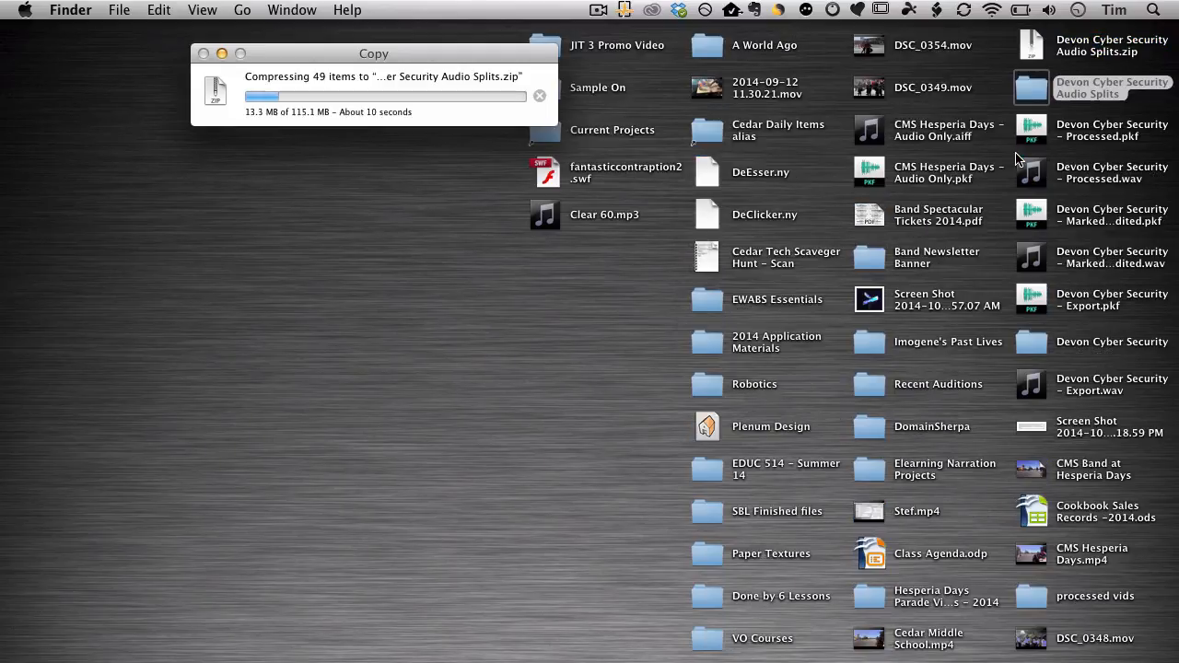